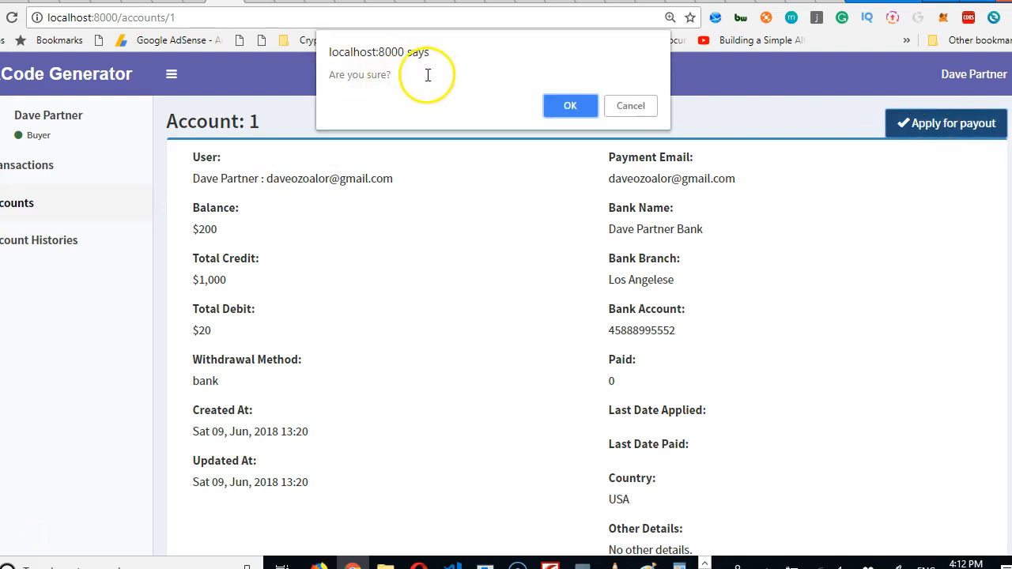
mouse_move(582, 101)
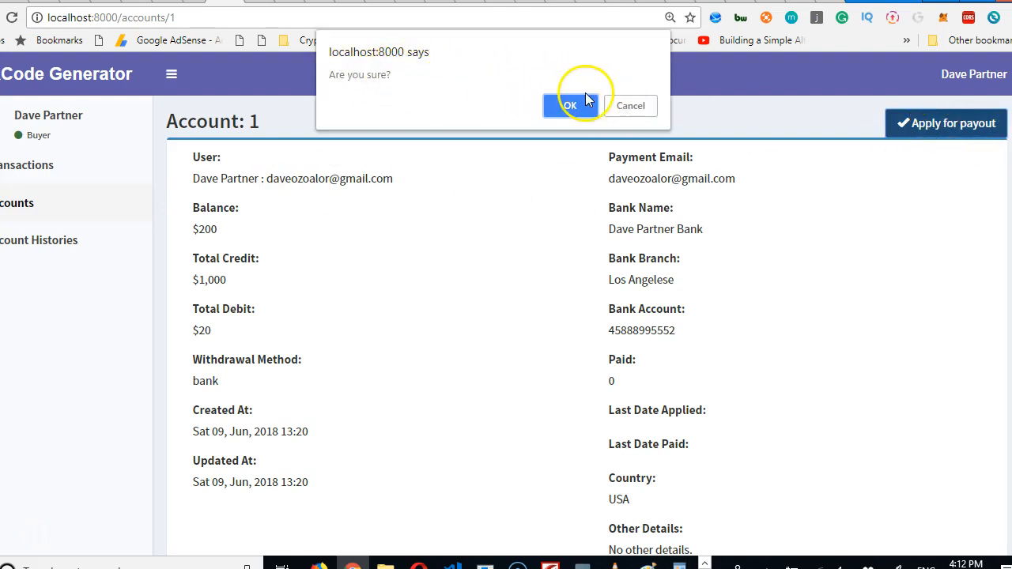
Accept the 'Are you sure?' confirmation on the Account 1 page in Chrome.
left_click(572, 105)
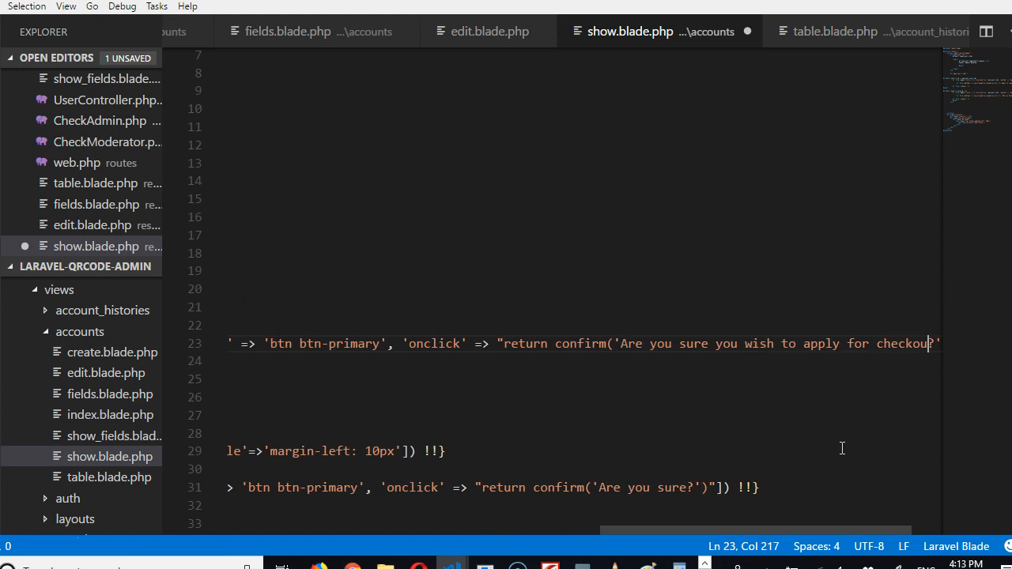
Change the confirm message to 'Are you sure you wish to apply for payout?' and save show.blade.php.
key("BackSpace")
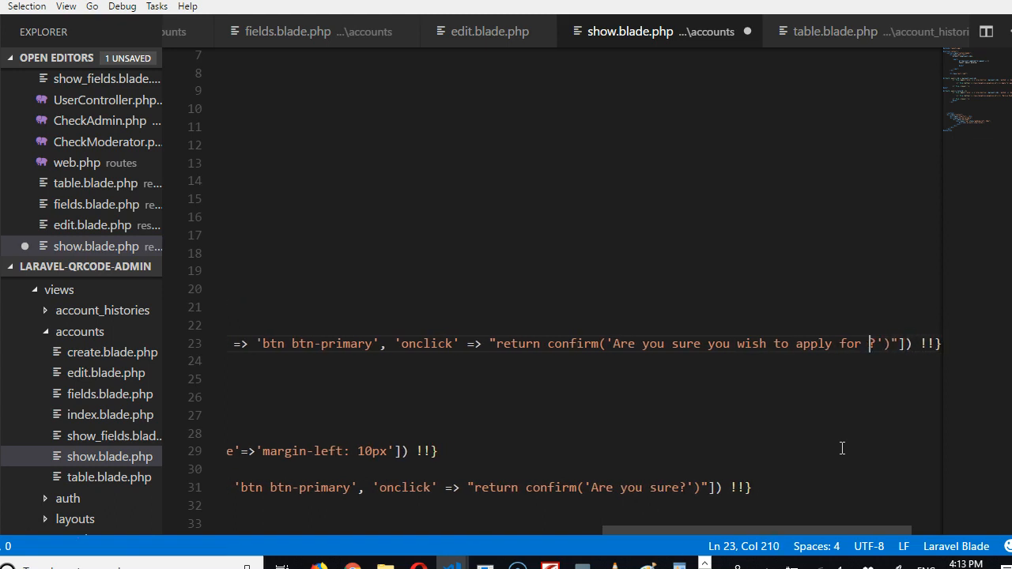
type("payout")
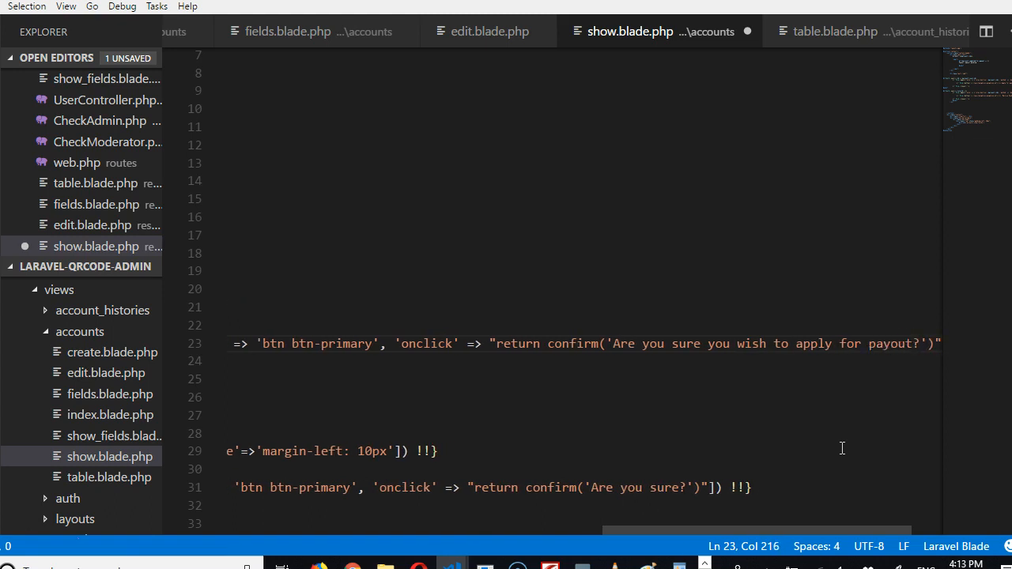
key("ctrl+s")
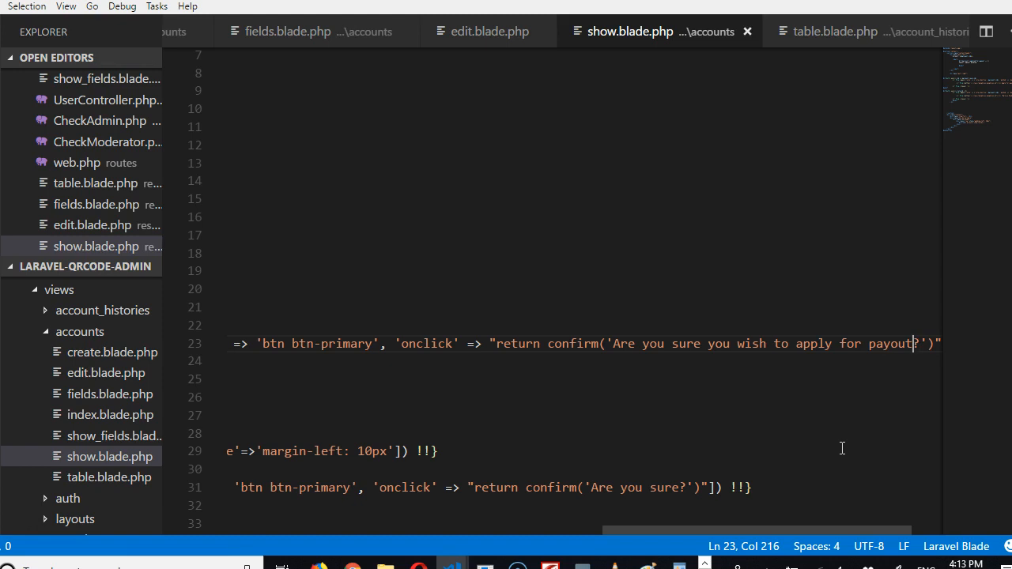
mouse_move(838, 451)
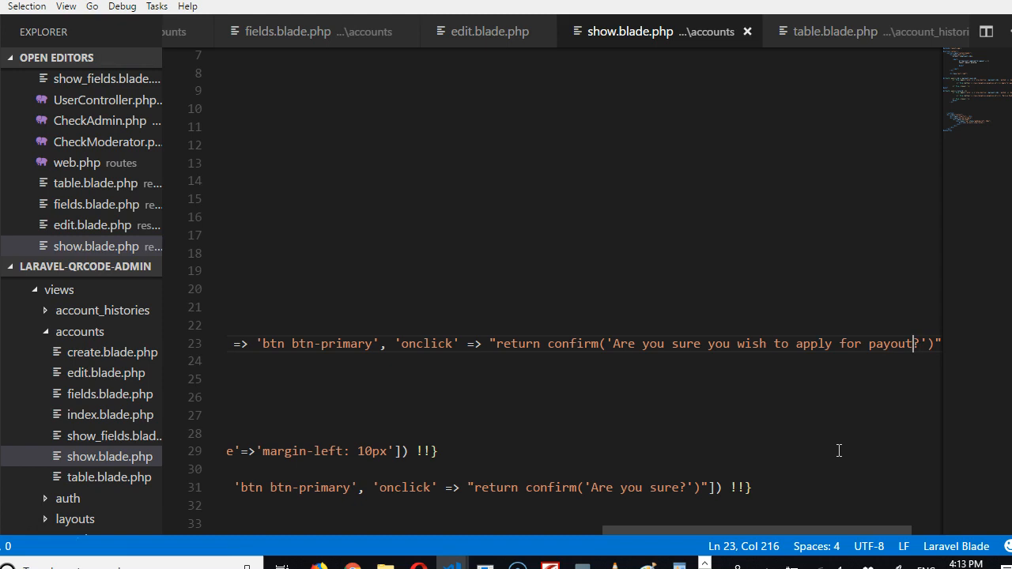
left_click(355, 566)
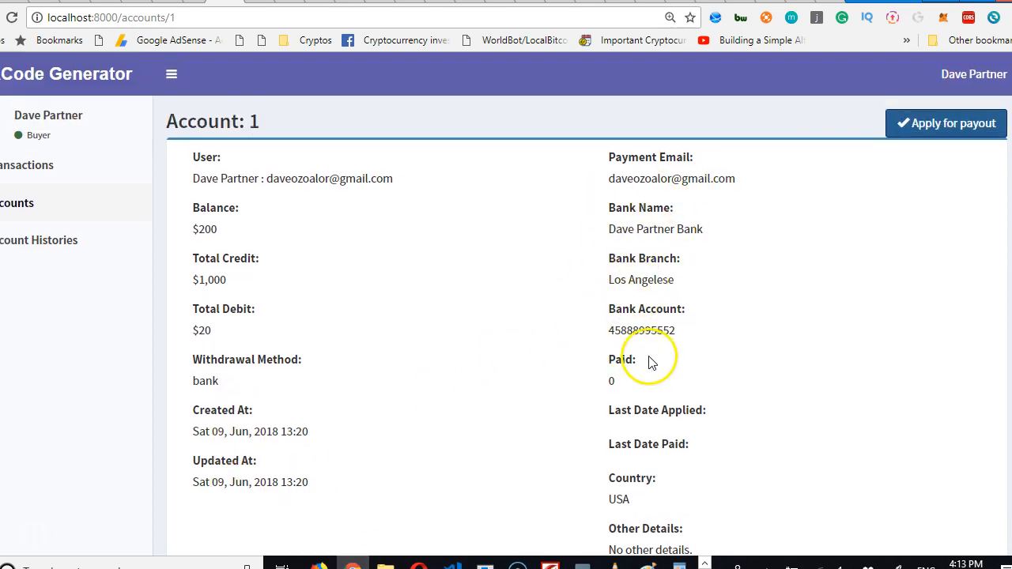
mouse_move(693, 267)
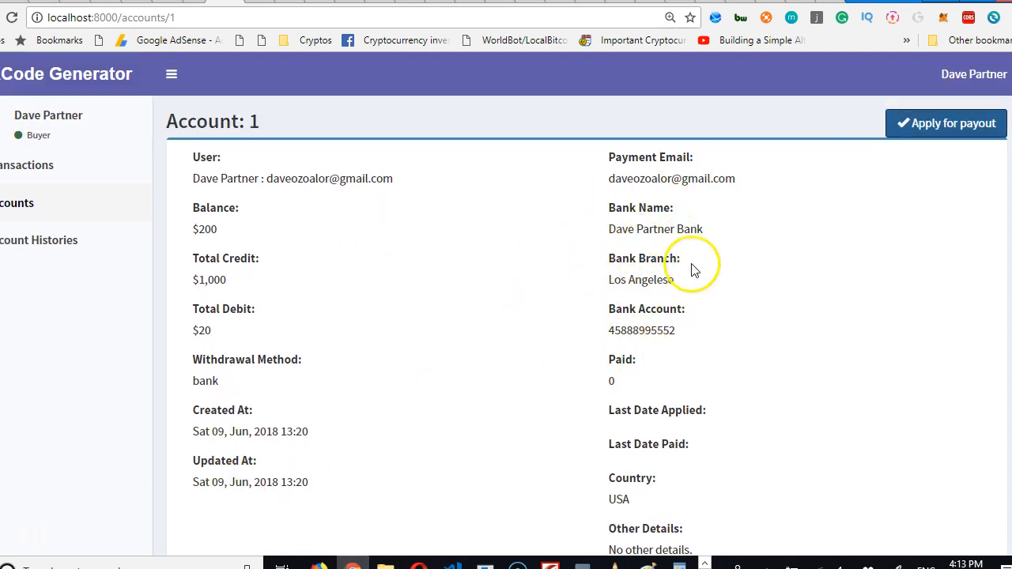
mouse_move(619, 275)
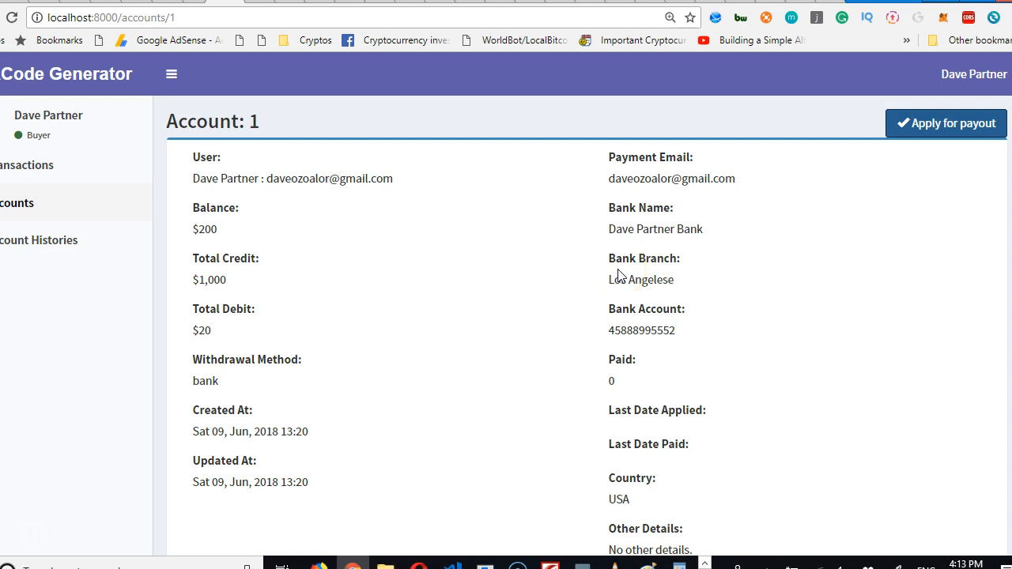
mouse_move(887, 234)
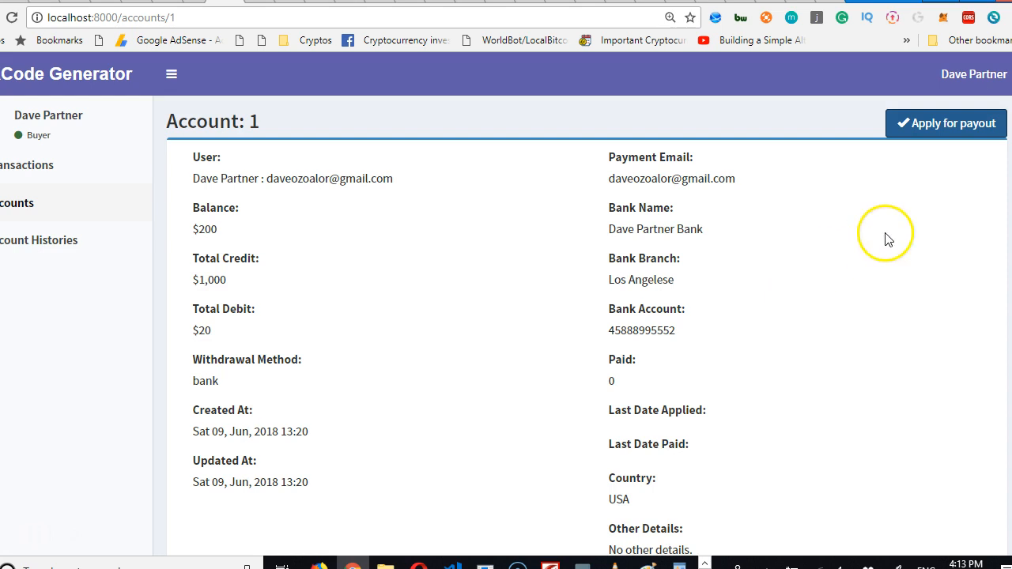
mouse_move(838, 146)
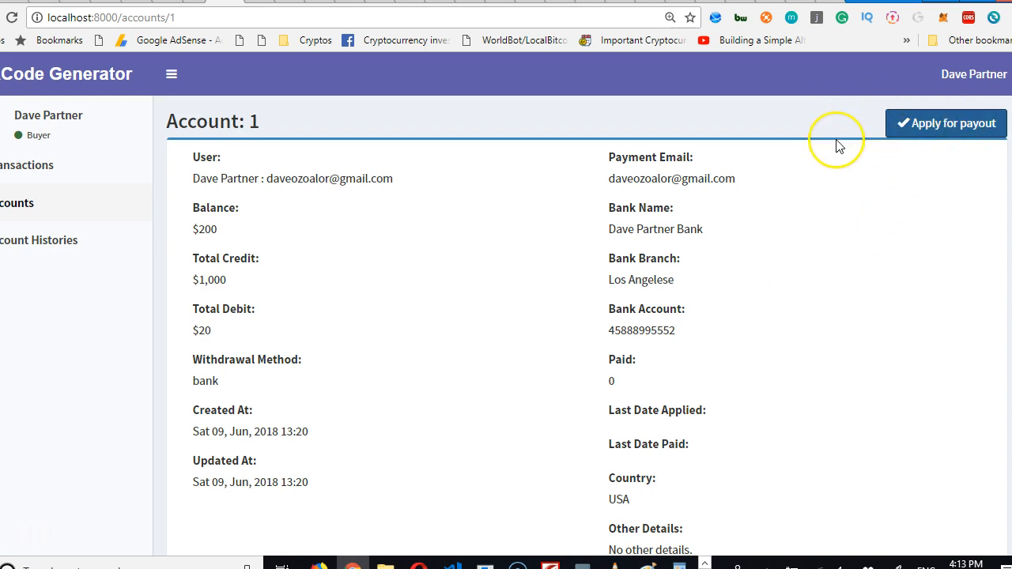
mouse_move(840, 145)
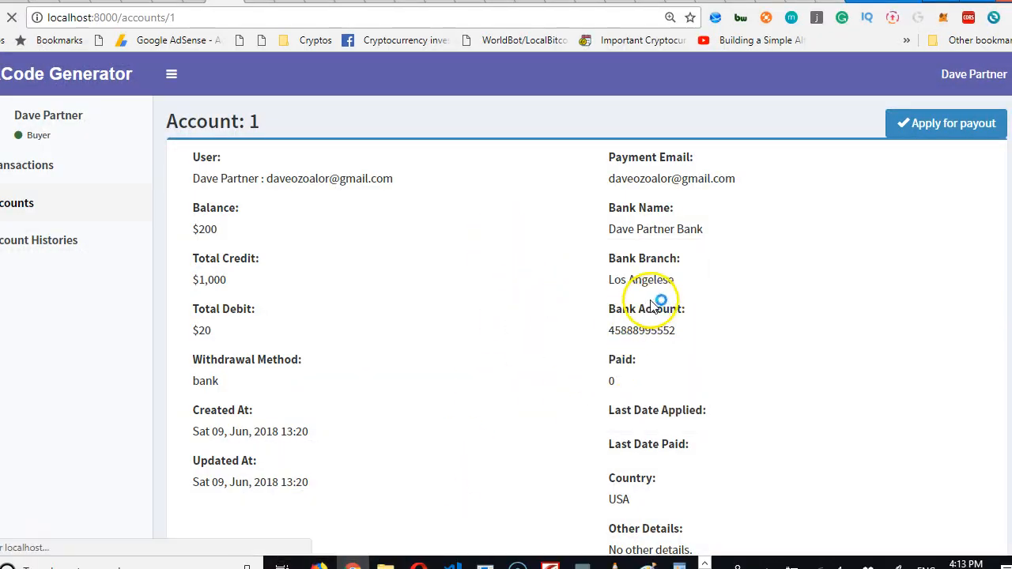
left_click(946, 123)
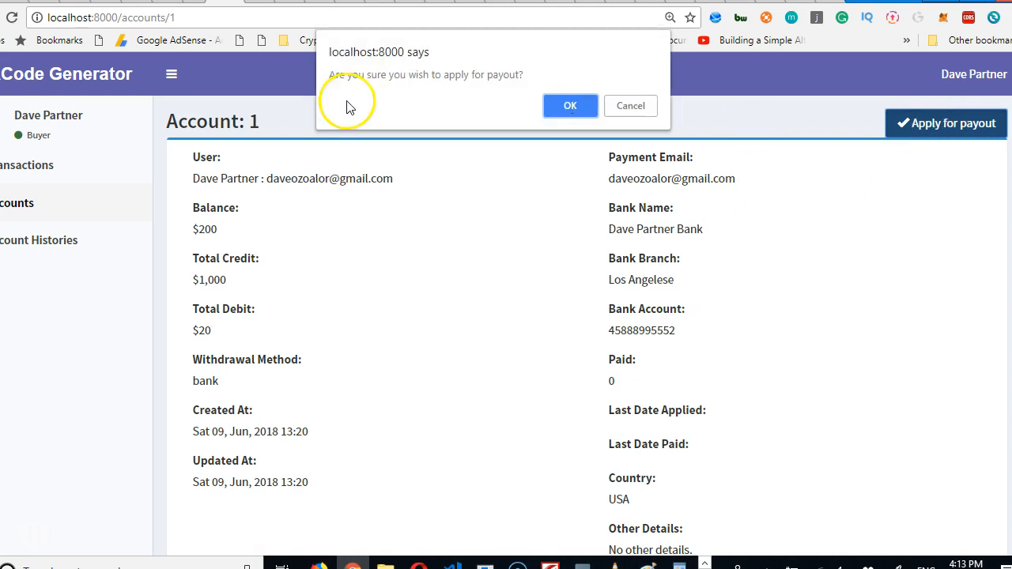
mouse_move(513, 252)
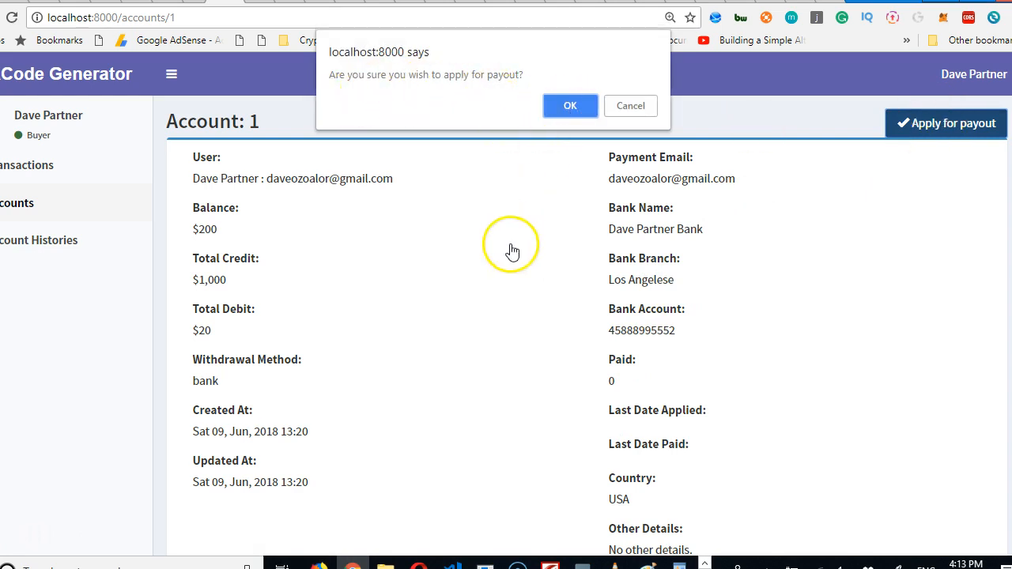
left_click(355, 565)
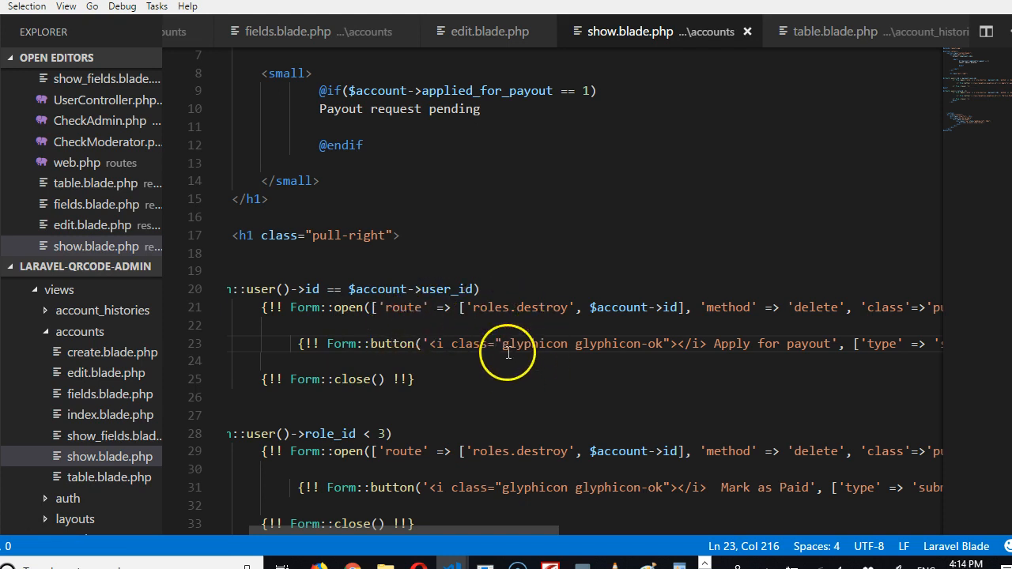
mouse_move(512, 300)
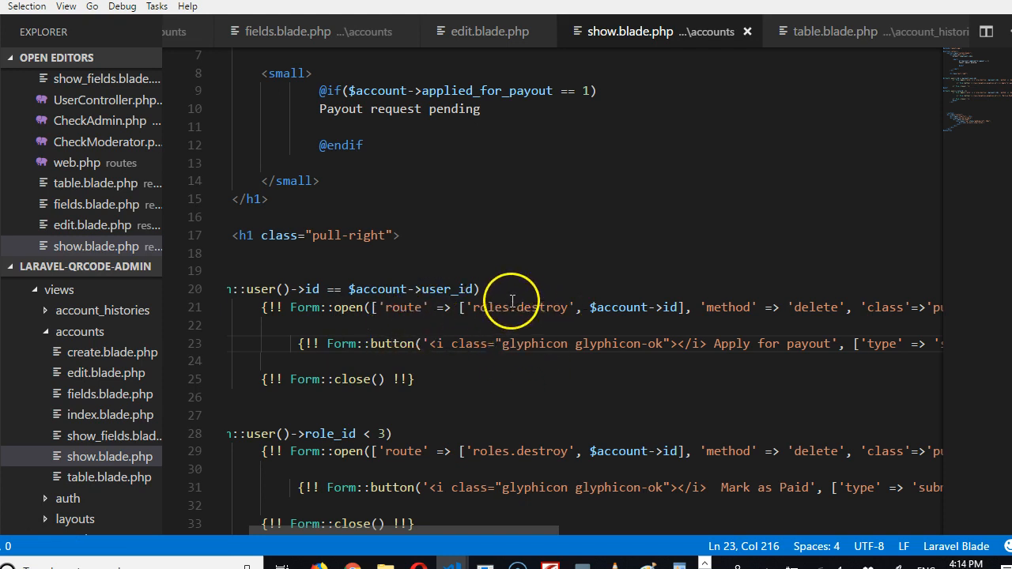
mouse_move(547, 308)
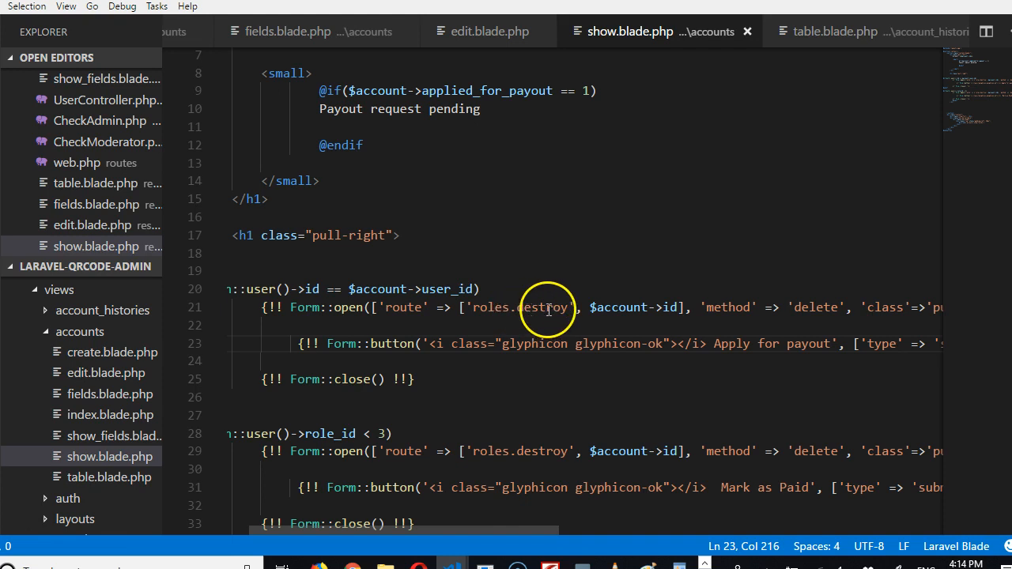
mouse_move(520, 318)
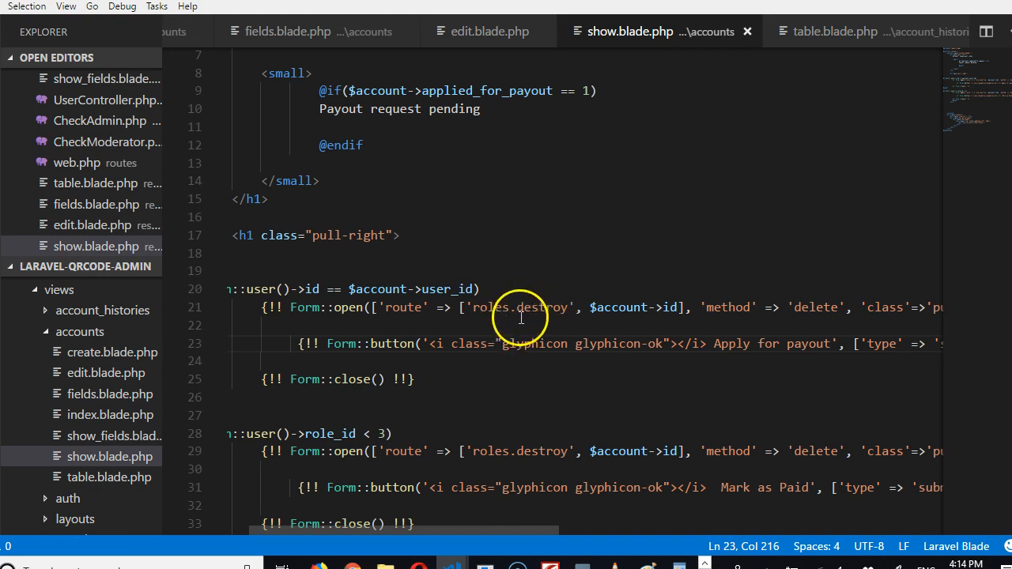
Replace the form's route name roles.destroy with accounts.apply_for_payout on line 21.
double_click(544, 307)
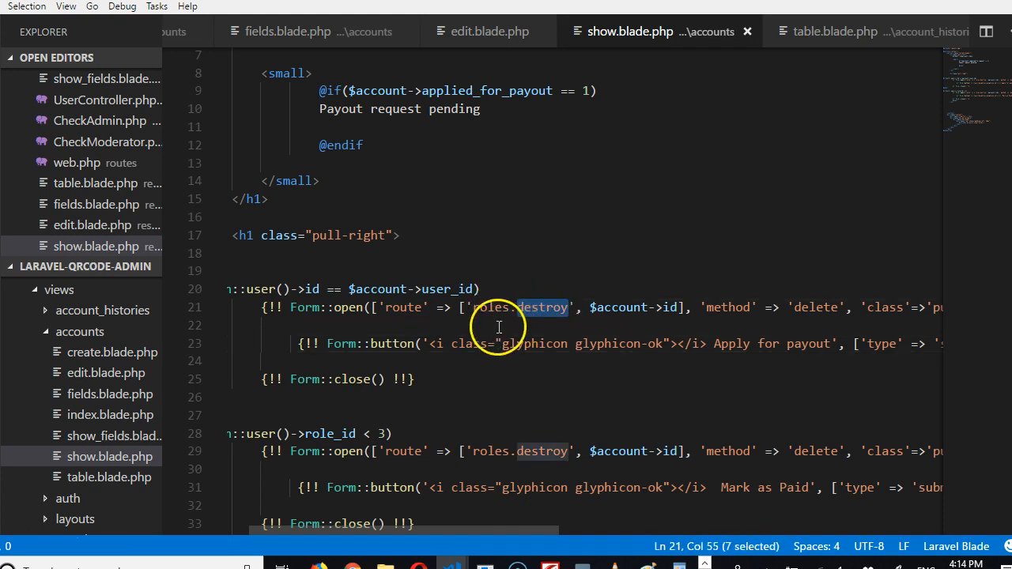
type("account")
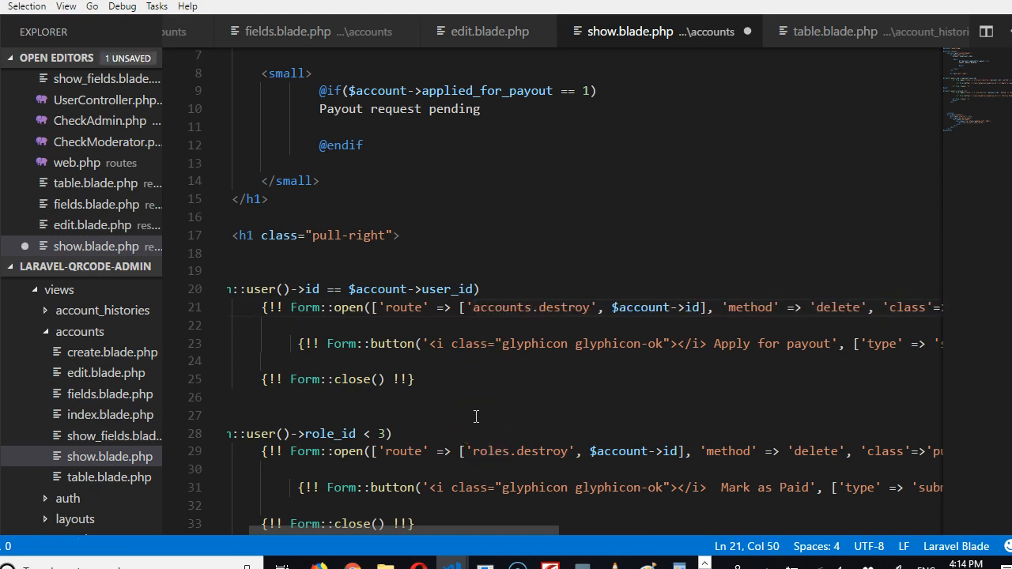
double_click(563, 307)
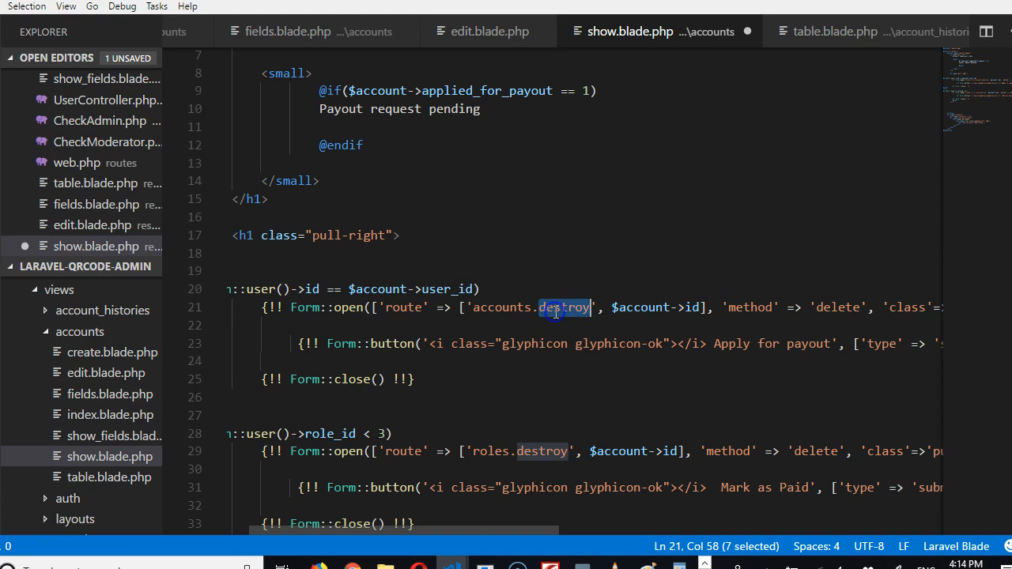
type("apply")
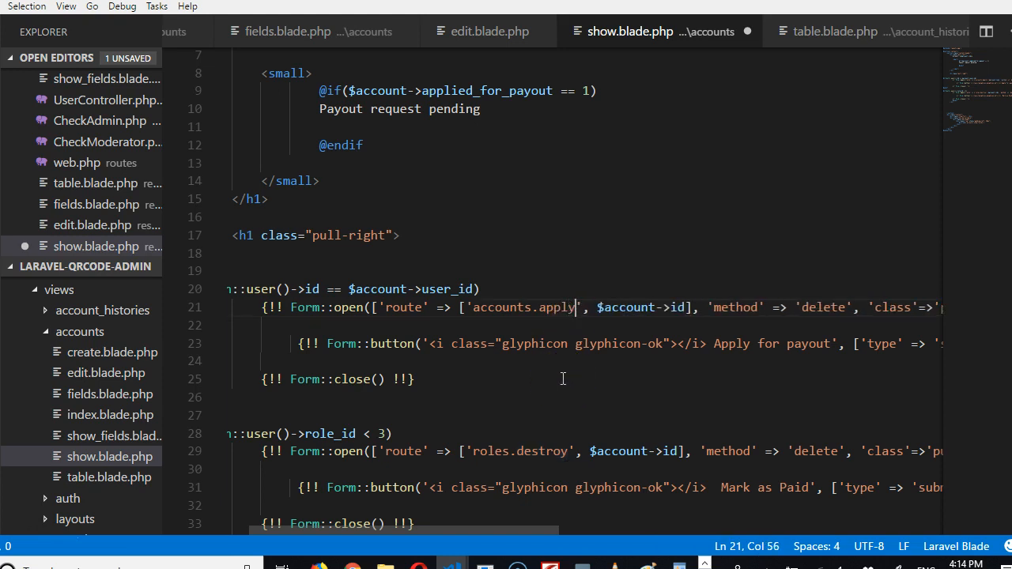
type("_for_pa")
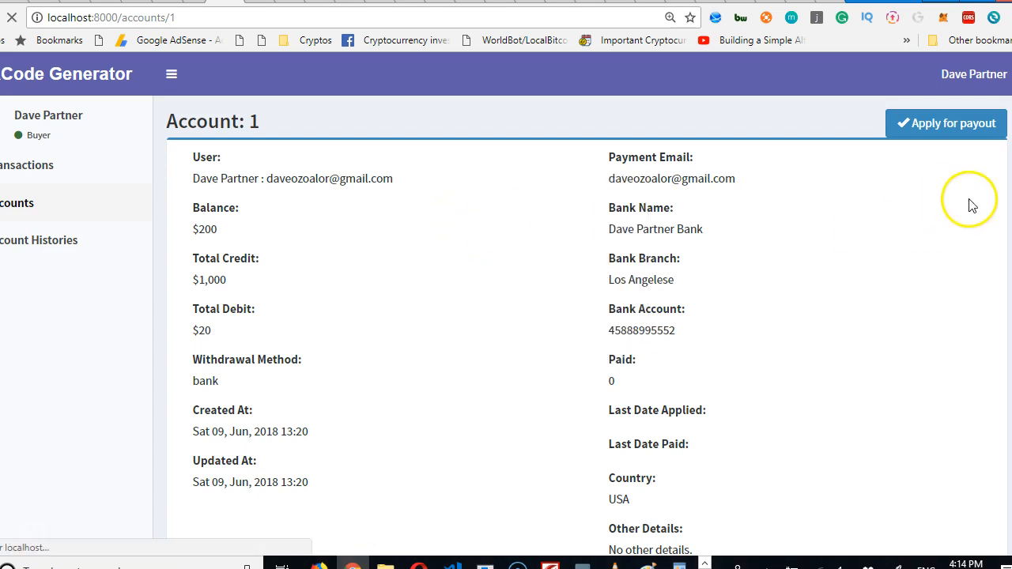
left_click(946, 123)
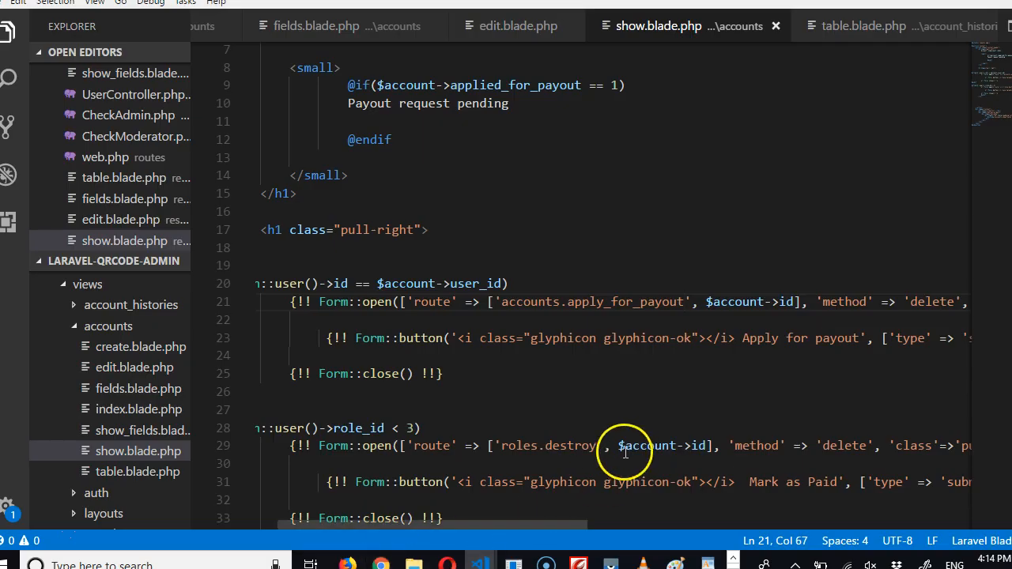
Set both show.blade.php forms to submit with method 'post'.
scroll("right", 3)
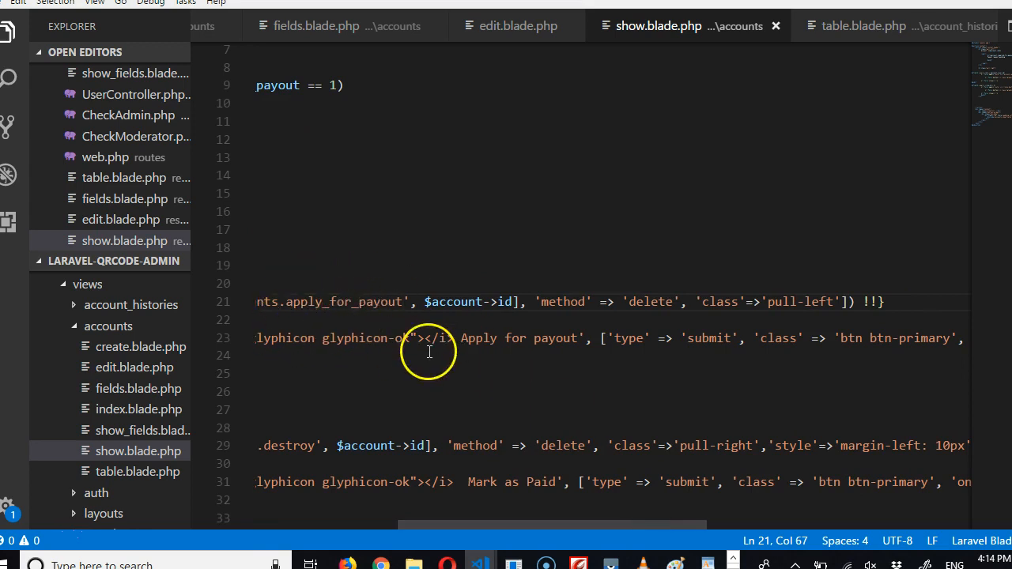
mouse_move(649, 302)
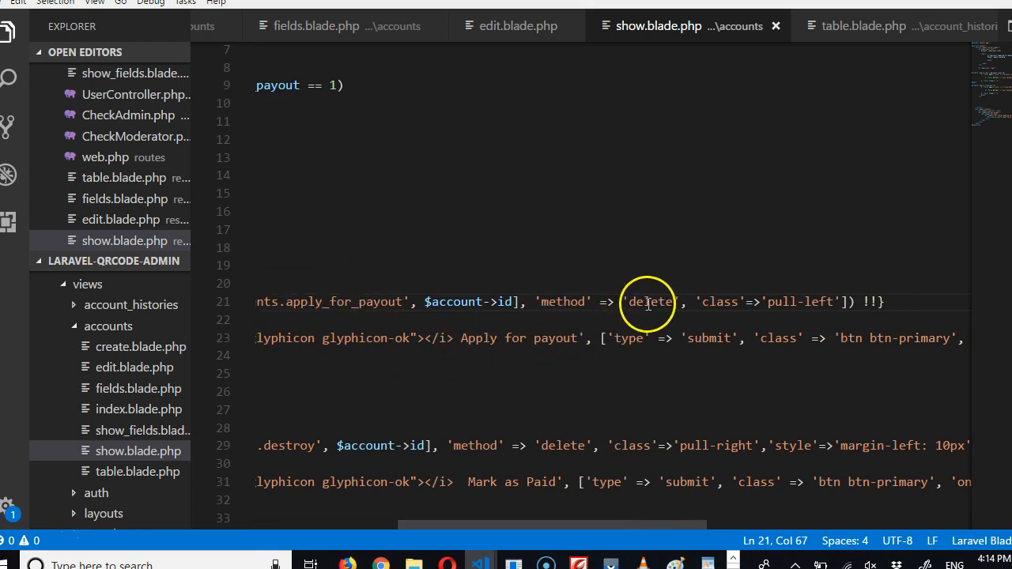
double_click(650, 302)
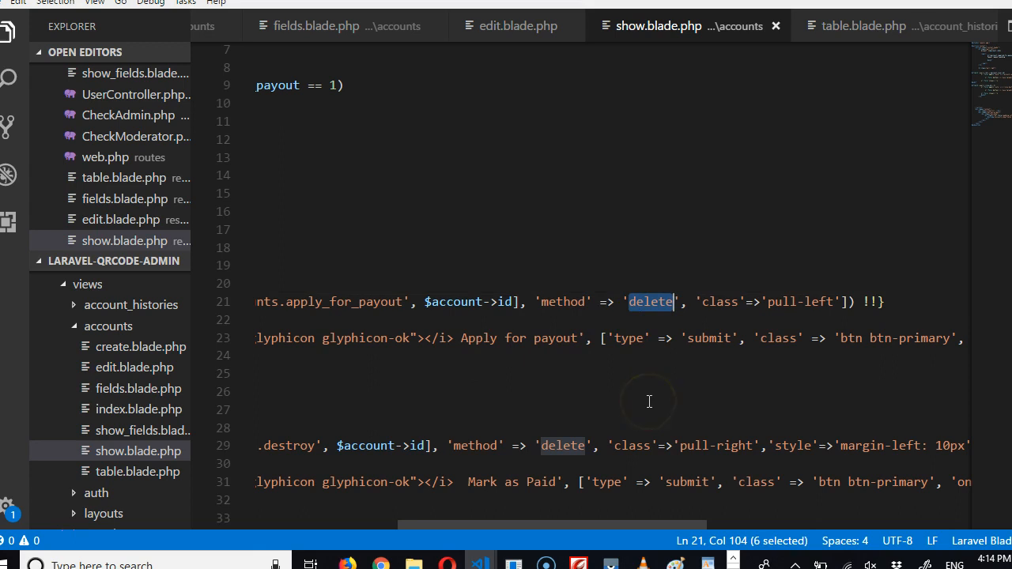
type("post")
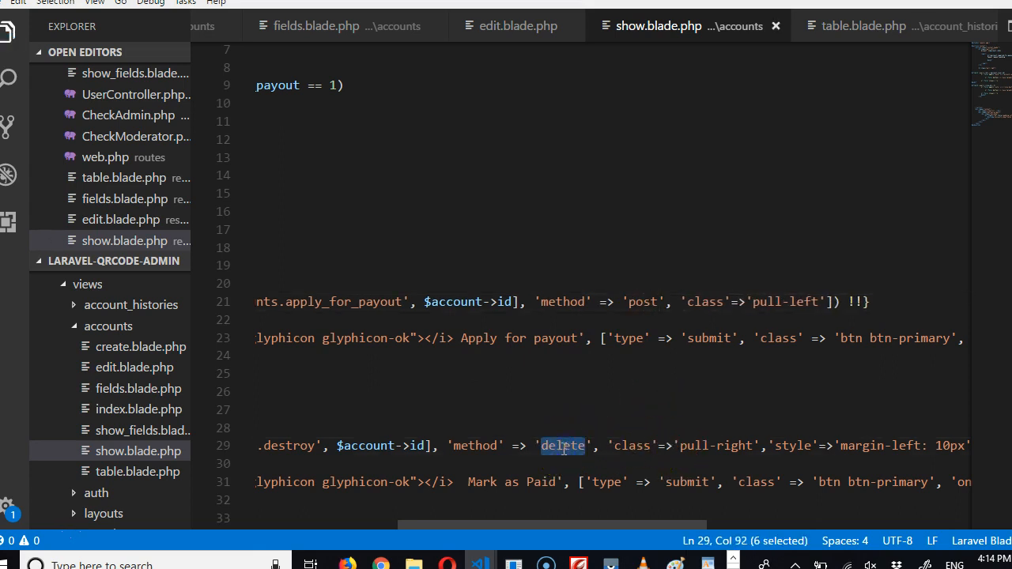
type("post")
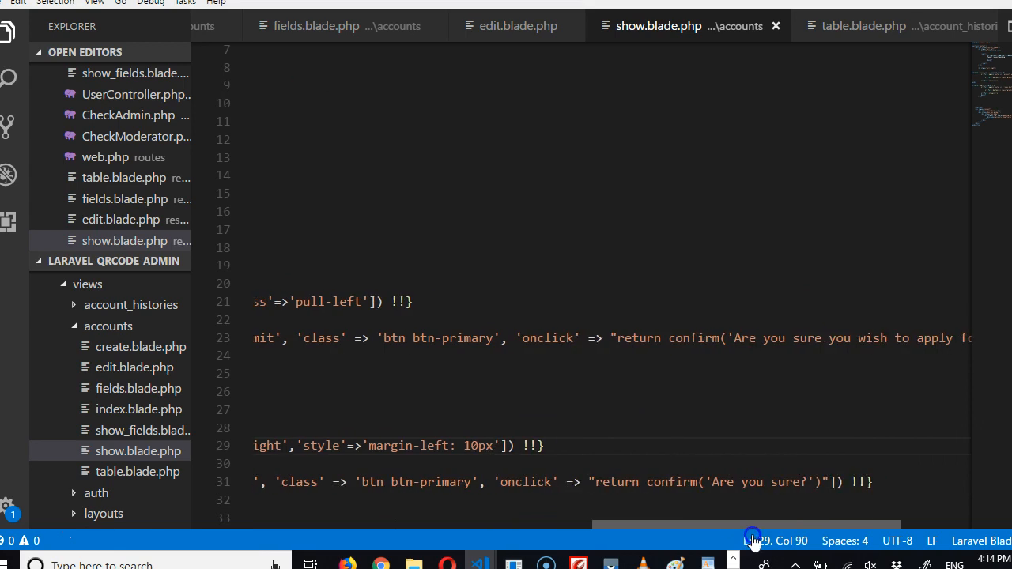
Make the Mark as Paid confirm message ask 'you wish to confirm'.
left_click(797, 480)
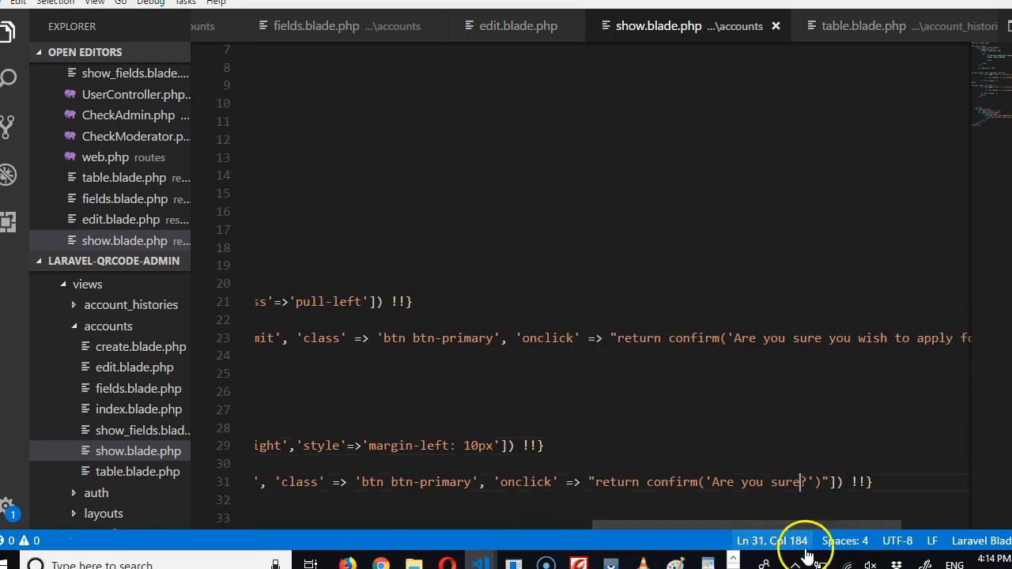
type("you wish")
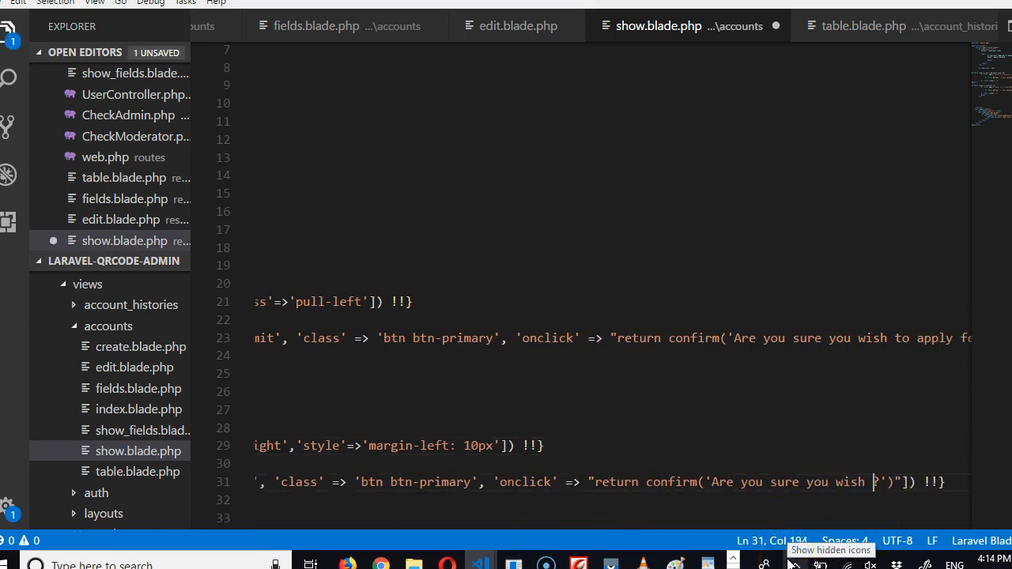
type("to confirm")
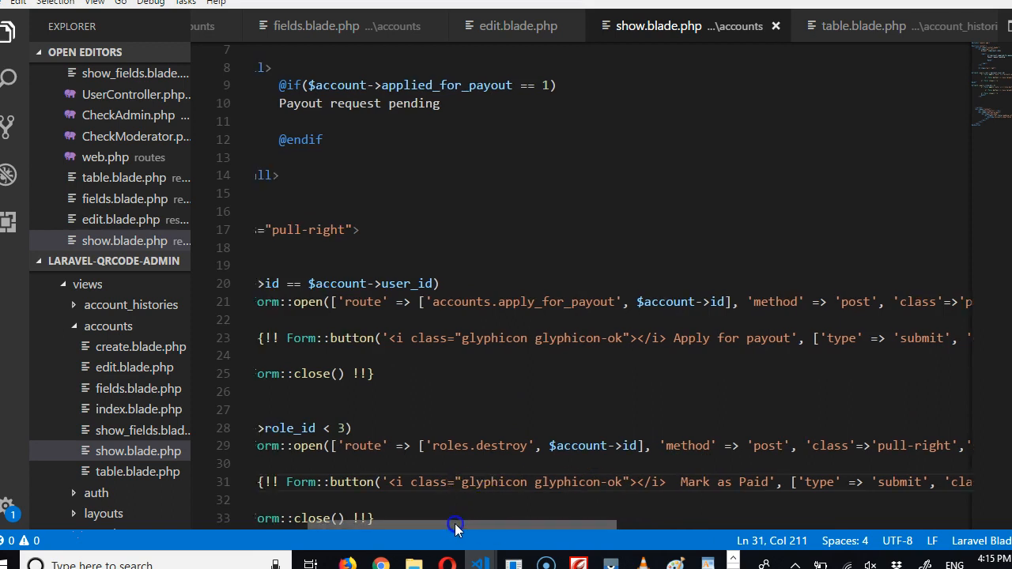
scroll("left", 3)
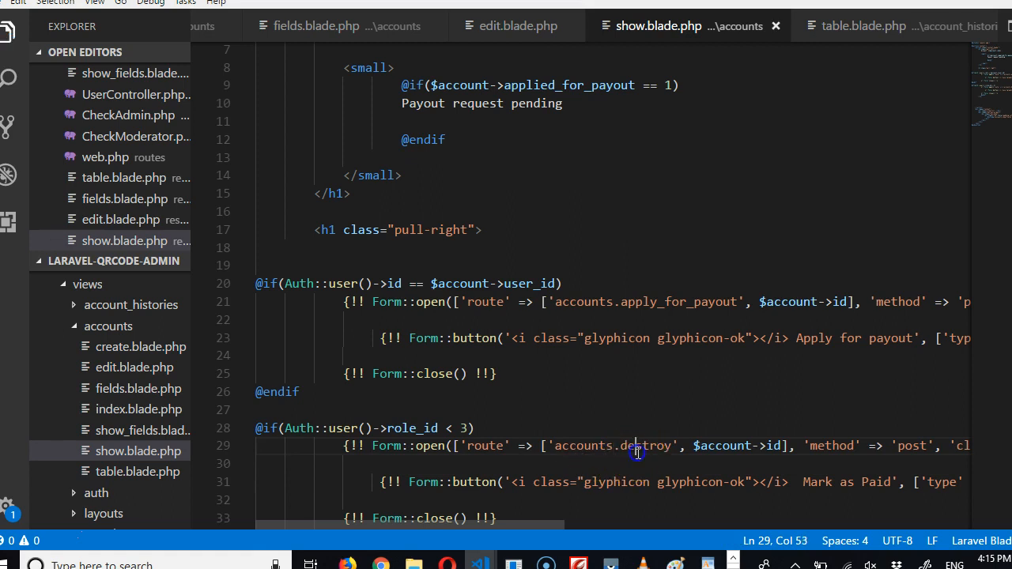
Replace destroy with mark_as_paid in the second form's route name, giving accounts.mark_as_paid.
double_click(645, 446)
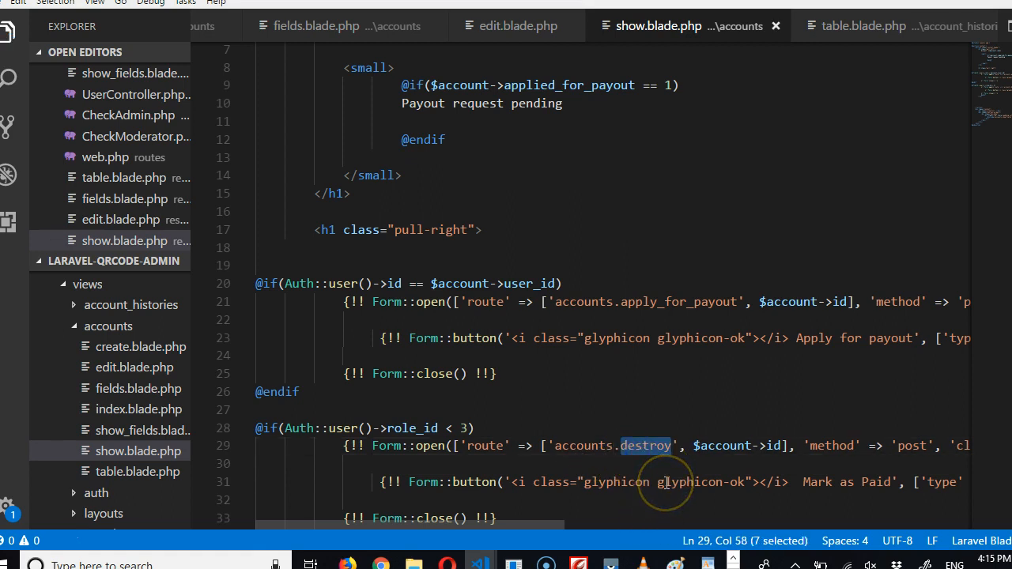
type("mark_ass")
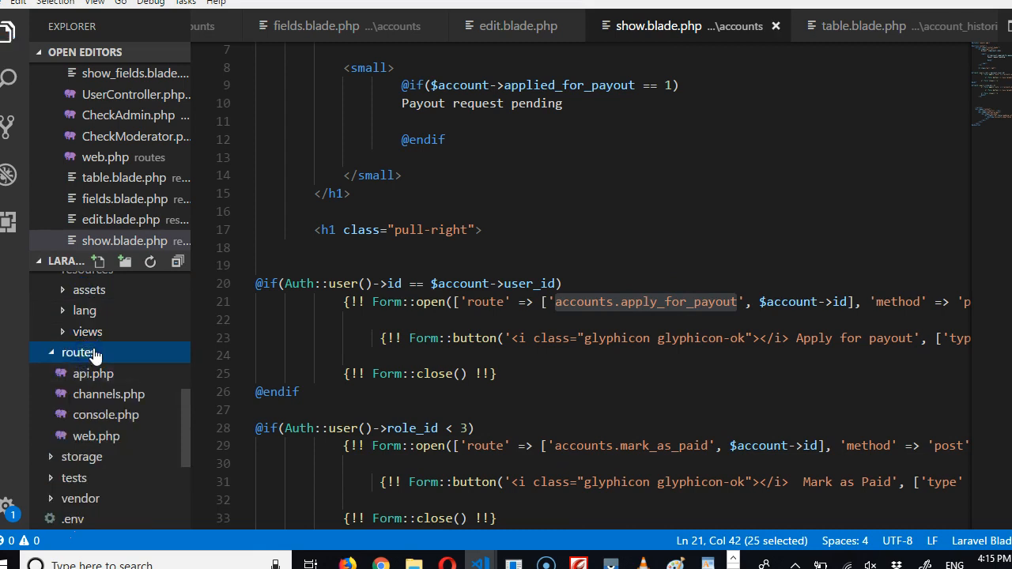
In routes/web.php start Route::post('/accounts/apply_for_payout', 'AccountsController@apply_for_payout').
left_click(76, 351)
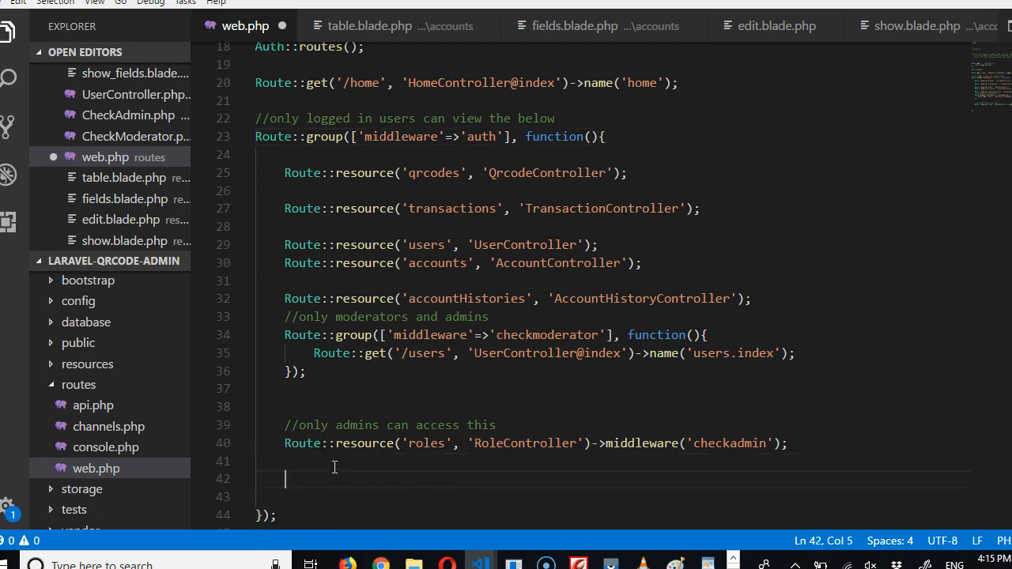
type("Roue")
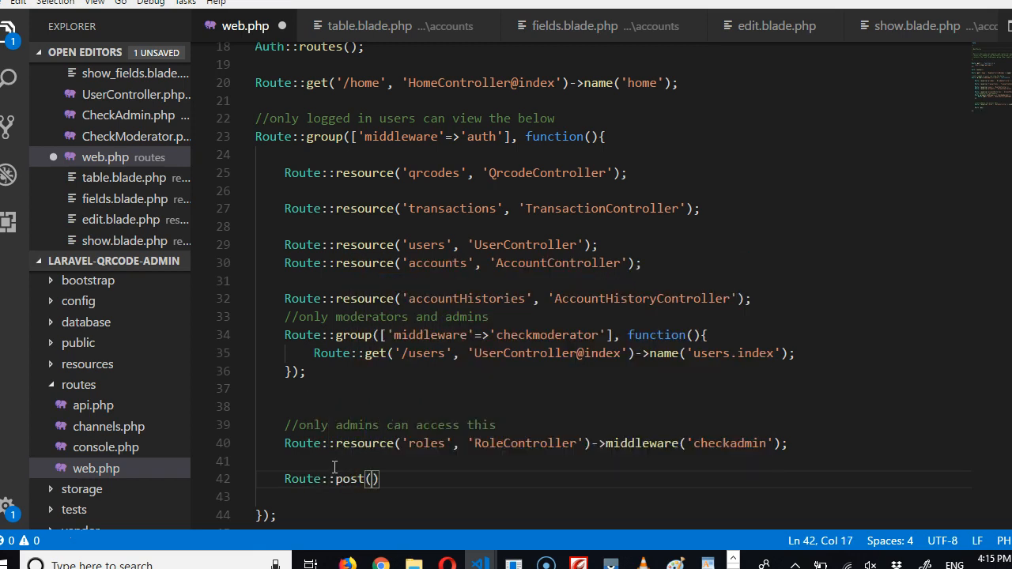
type("/acc'")
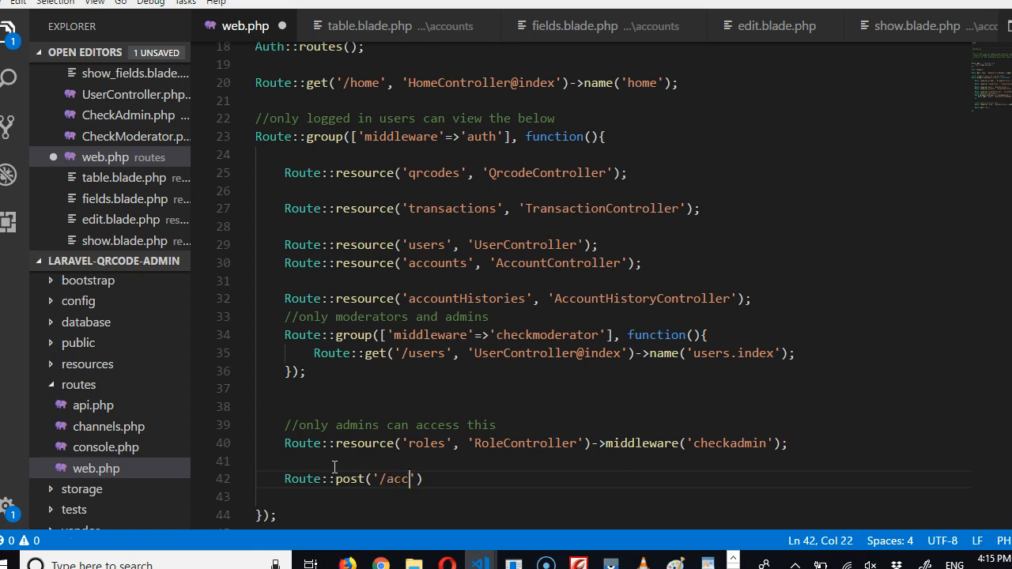
type("ounts/apply_for_payout")
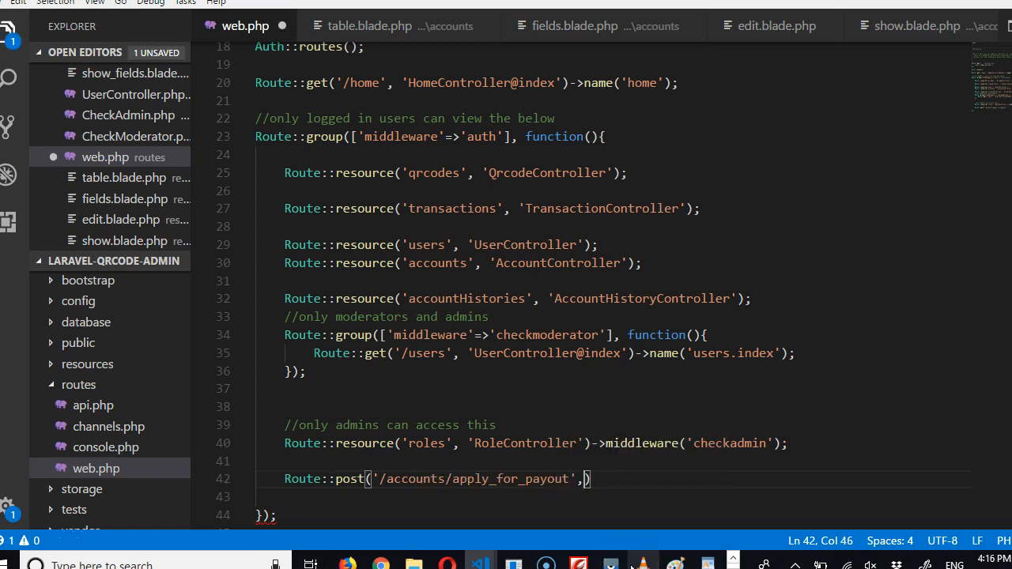
key("Backspace")
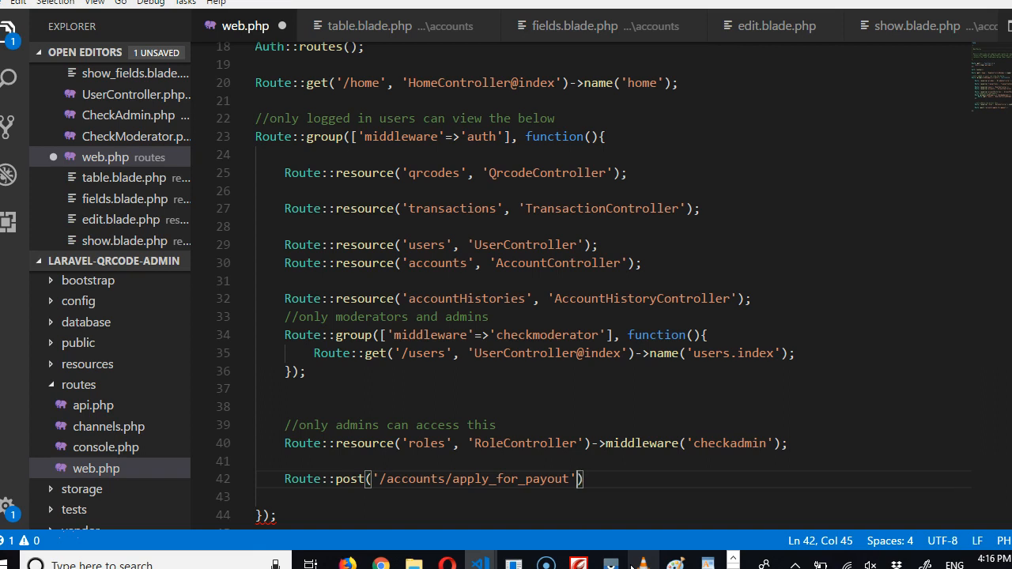
type(", 'A'")
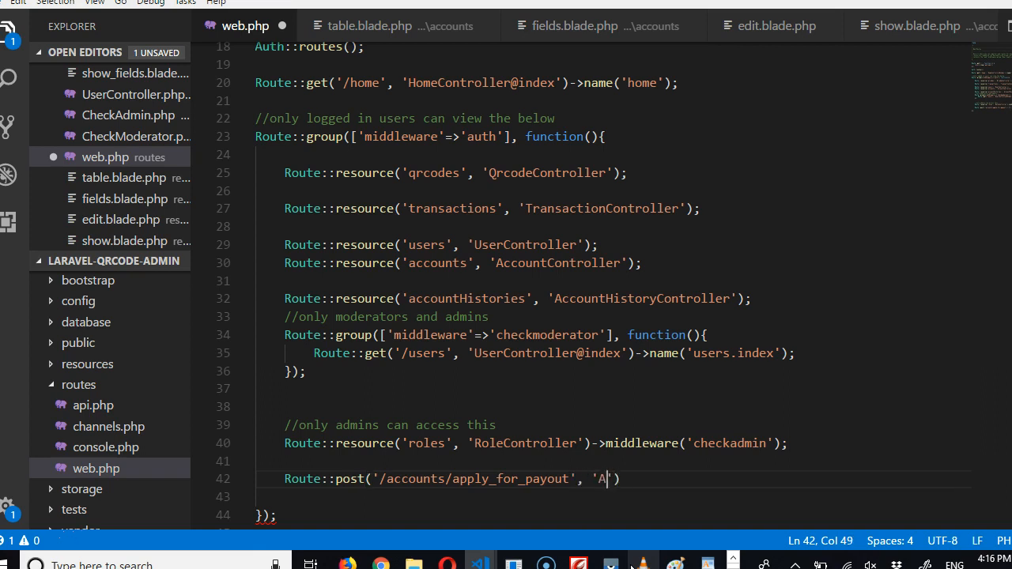
type("ccounts")
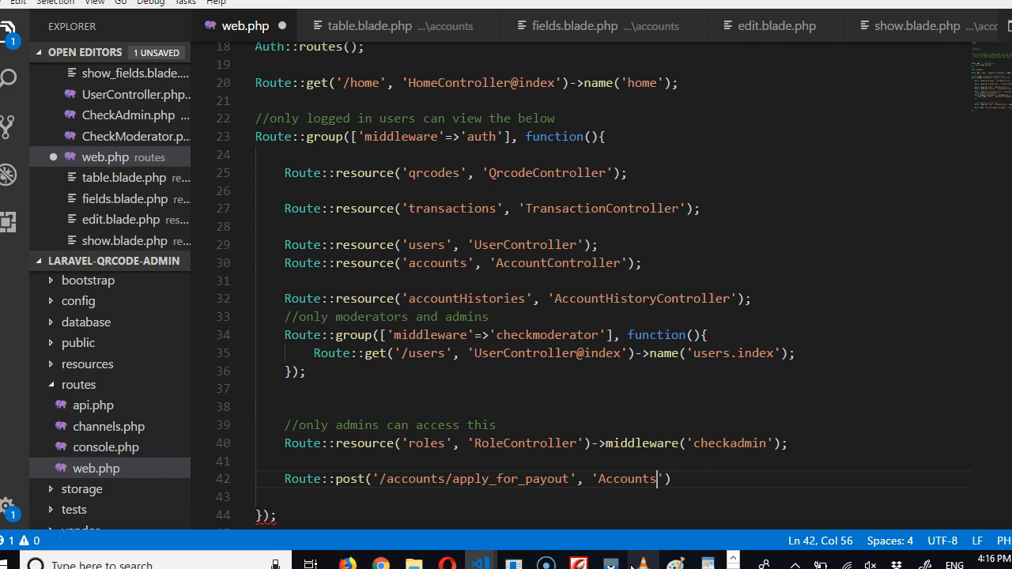
type("Controller@apply_for_payout")
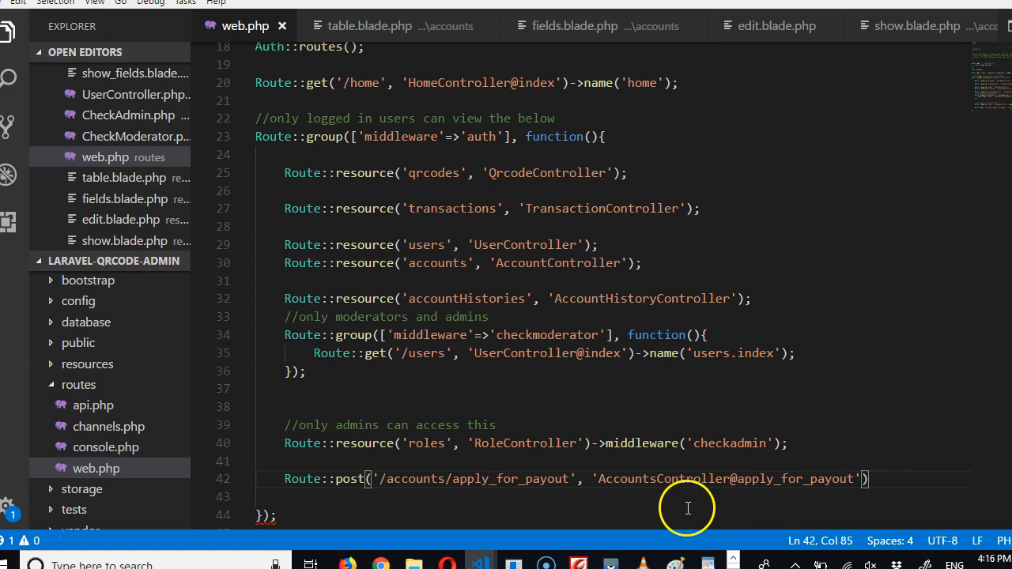
mouse_move(929, 541)
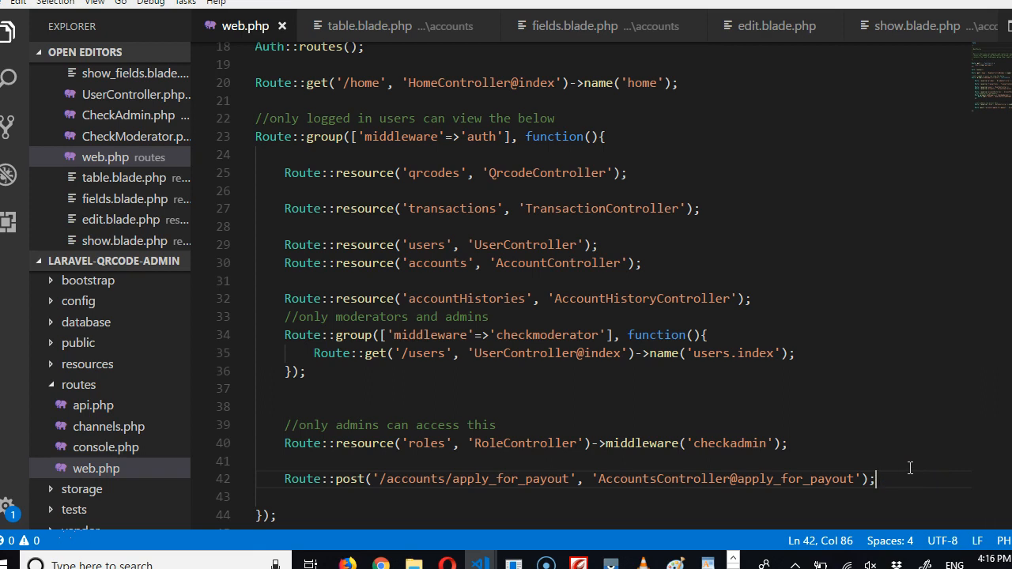
Name the new route accounts.apply_for_payout with ->name('accounts.apply_for_payout').
type("->name('")
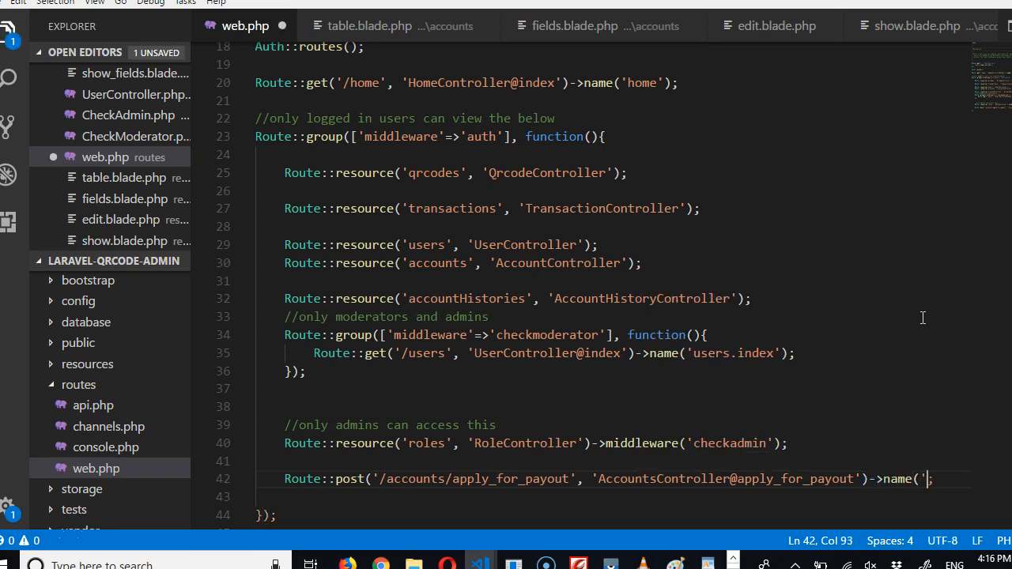
type("accounts.apply_for_payout")
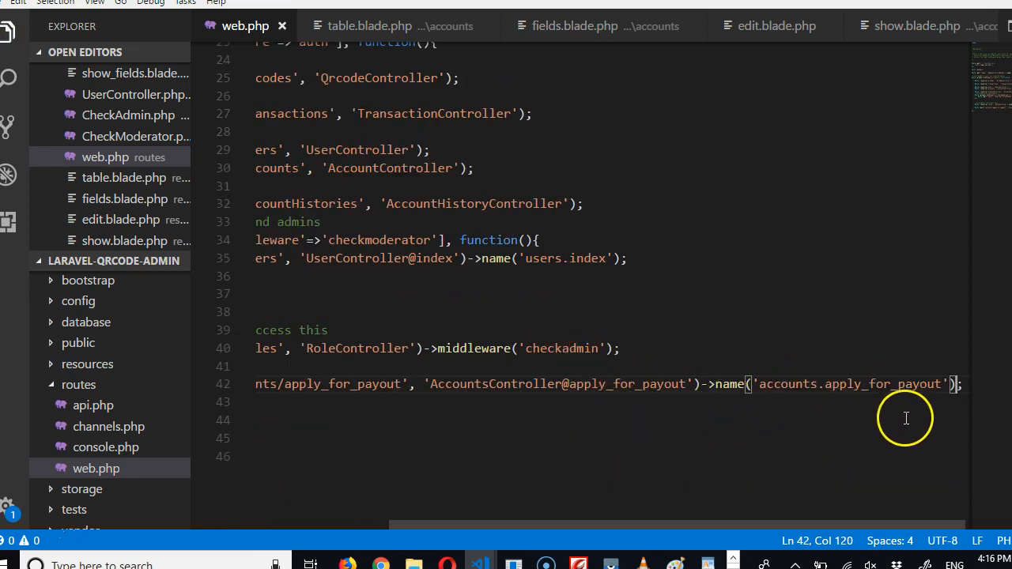
scroll("left", 3)
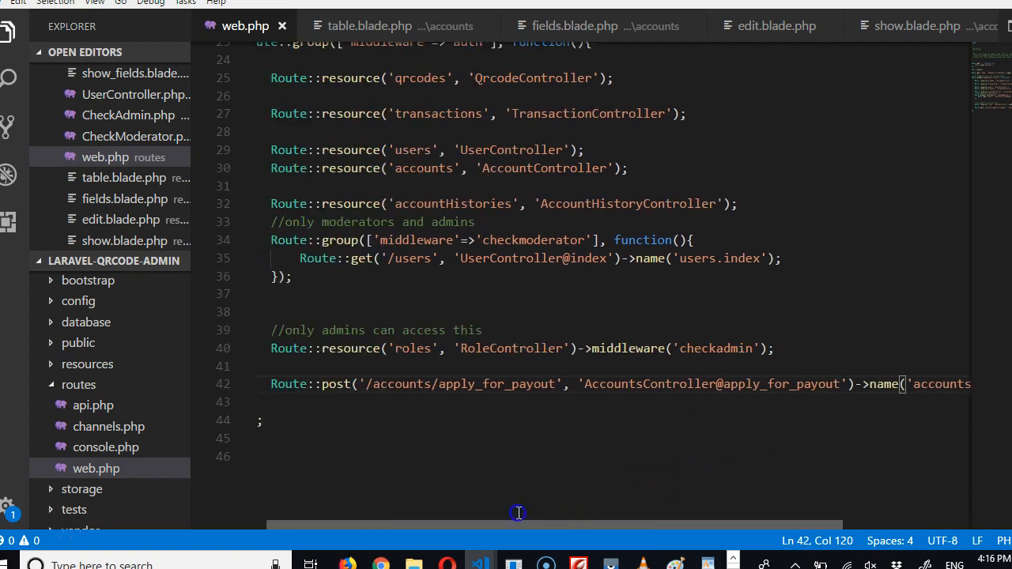
Close fields.blade.php and edit.blade.php and return to show.blade.php for the mark_as_paid route name.
left_click(380, 562)
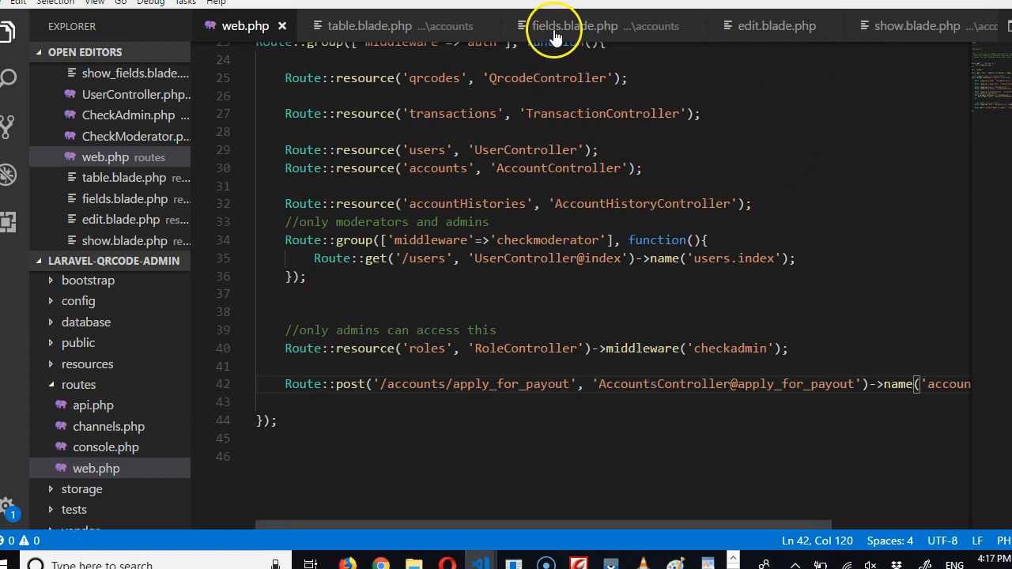
left_click(553, 25)
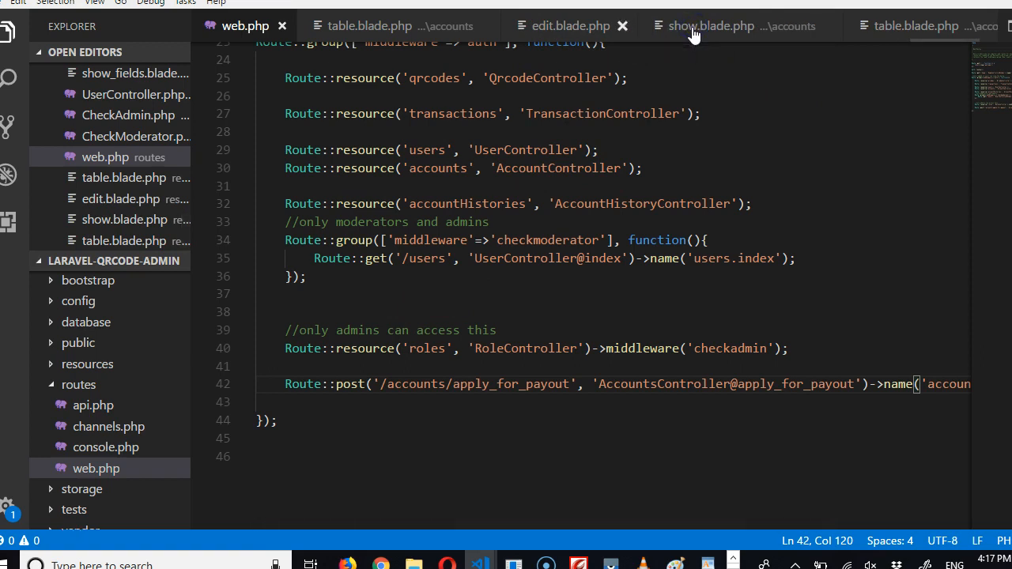
left_click(627, 25)
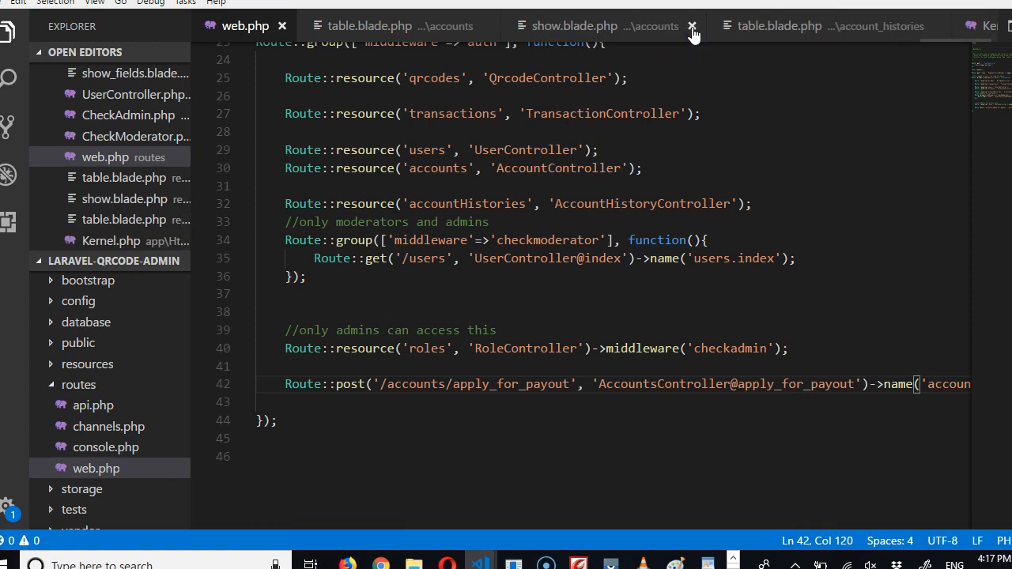
left_click(572, 25)
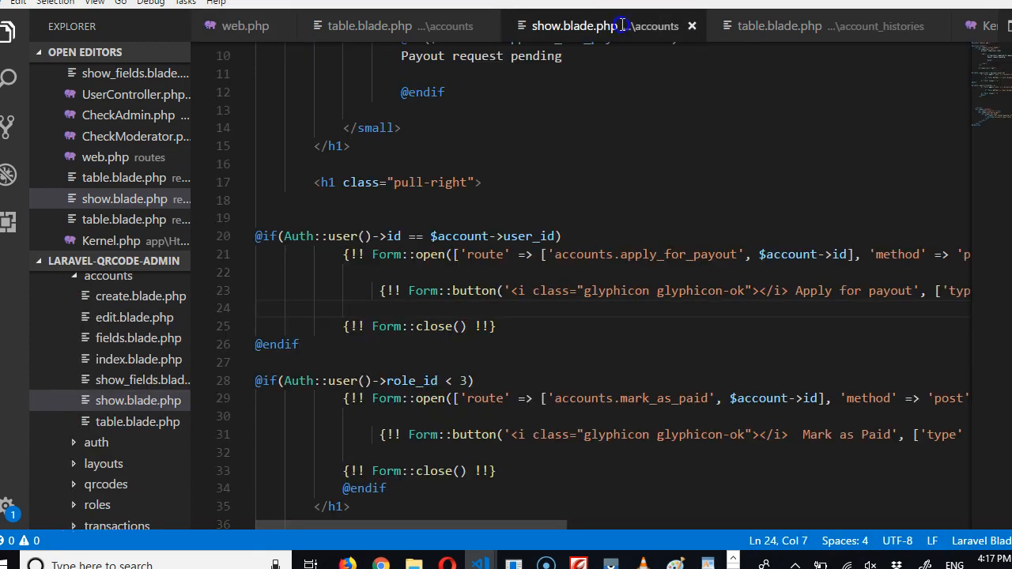
mouse_move(466, 381)
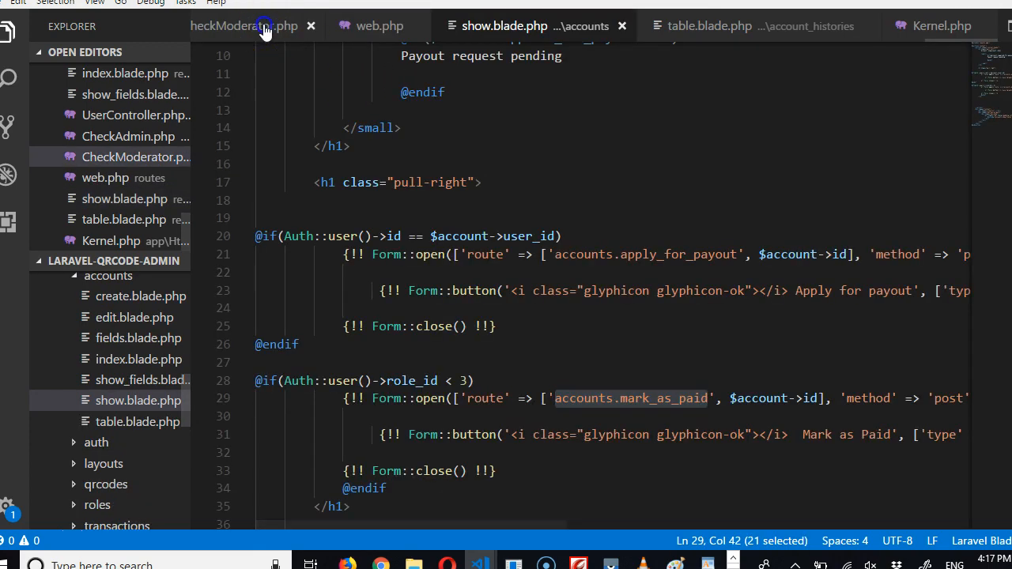
Close CheckModerator.php, CheckAdmin.php and another file, then return to web.php.
left_click(266, 25)
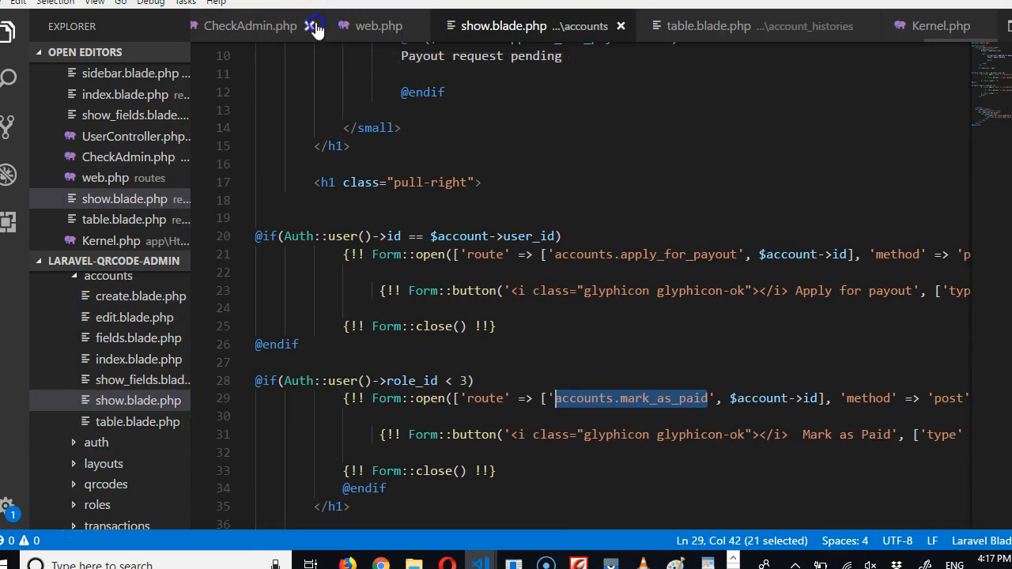
left_click(314, 26)
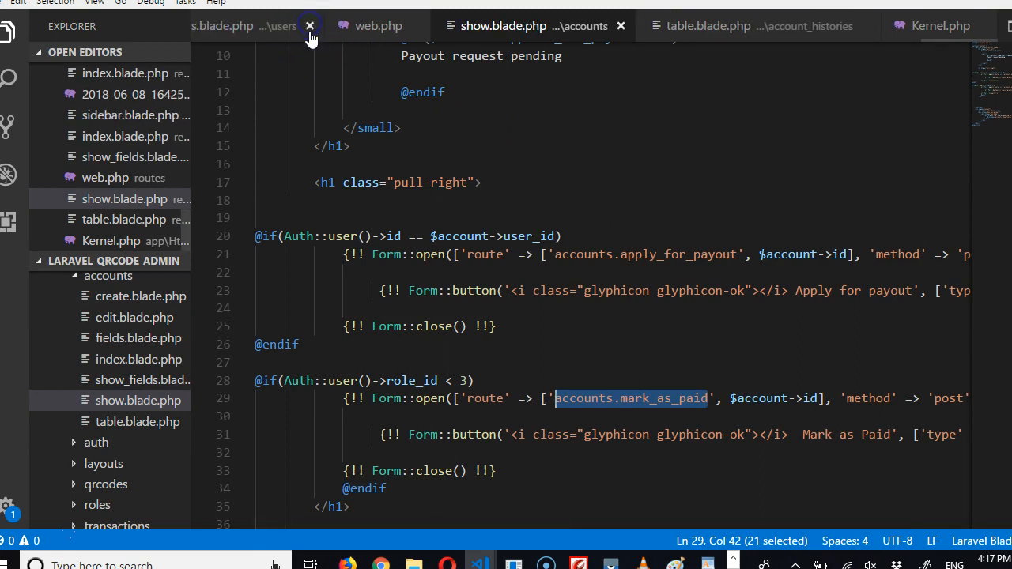
left_click(310, 25)
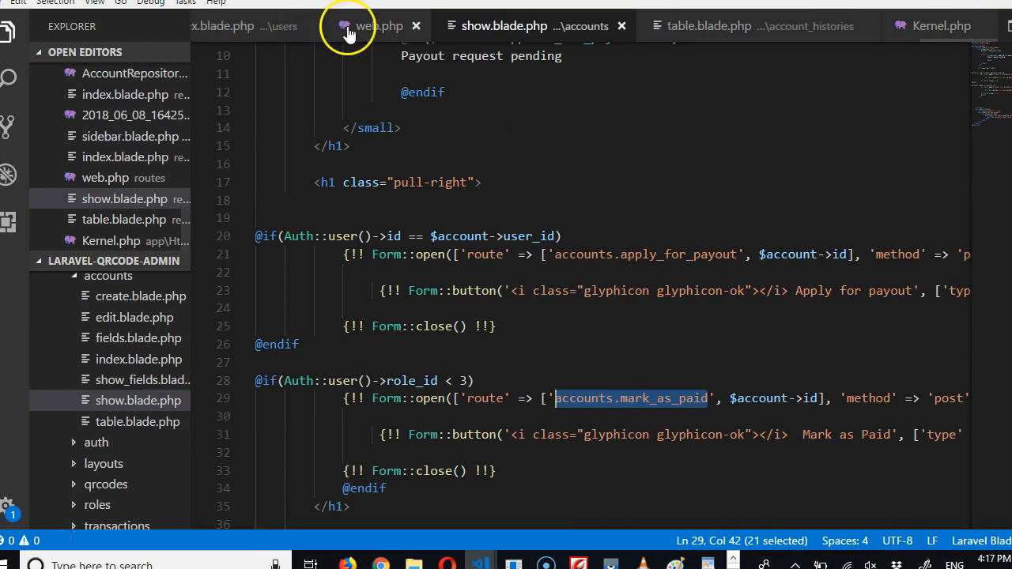
left_click(379, 25)
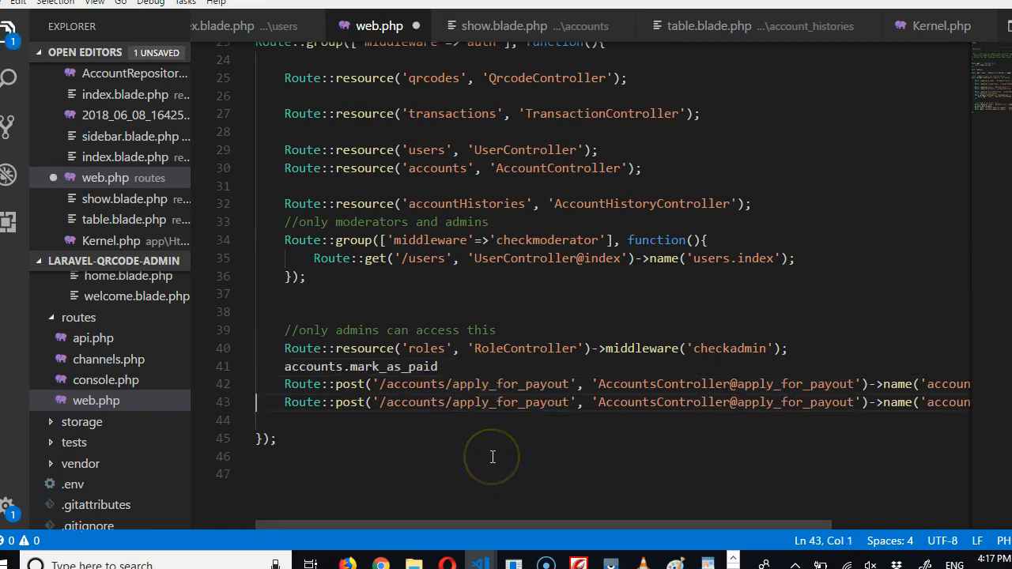
Remove the stray pasted accounts.mark_as_paid line from web.php for reuse in the duplicated route.
left_click(439, 367)
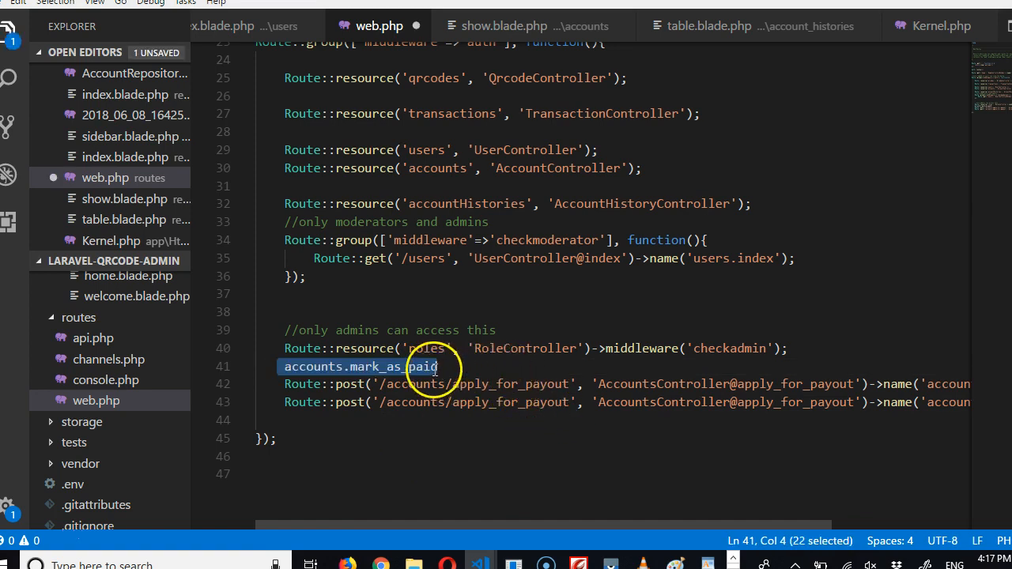
key("Delete")
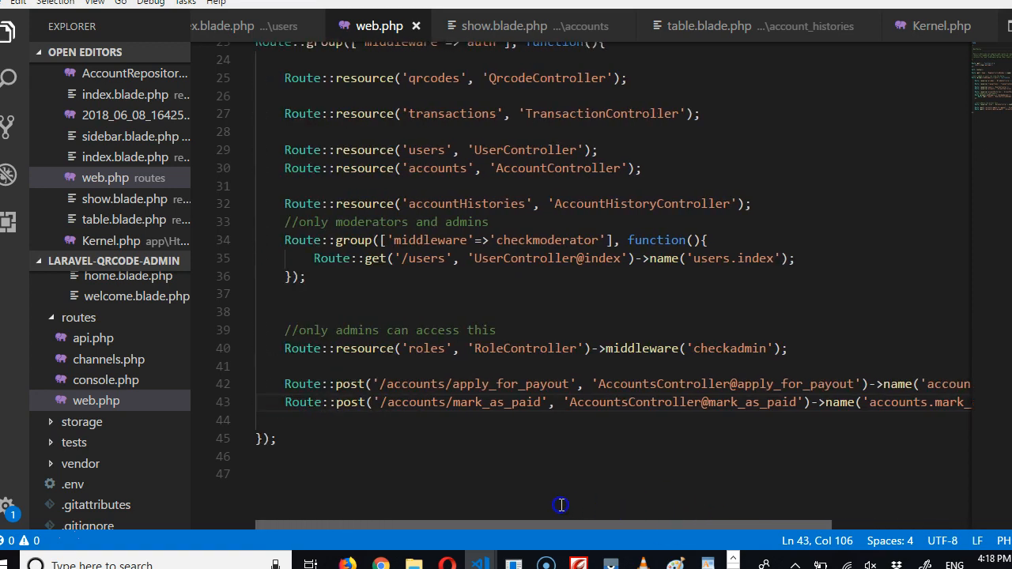
mouse_move(553, 506)
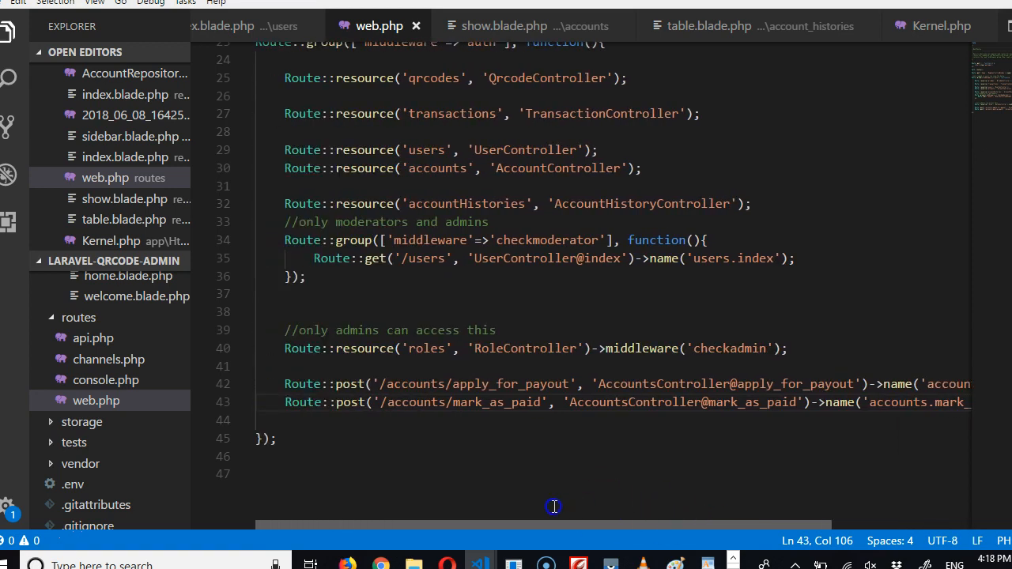